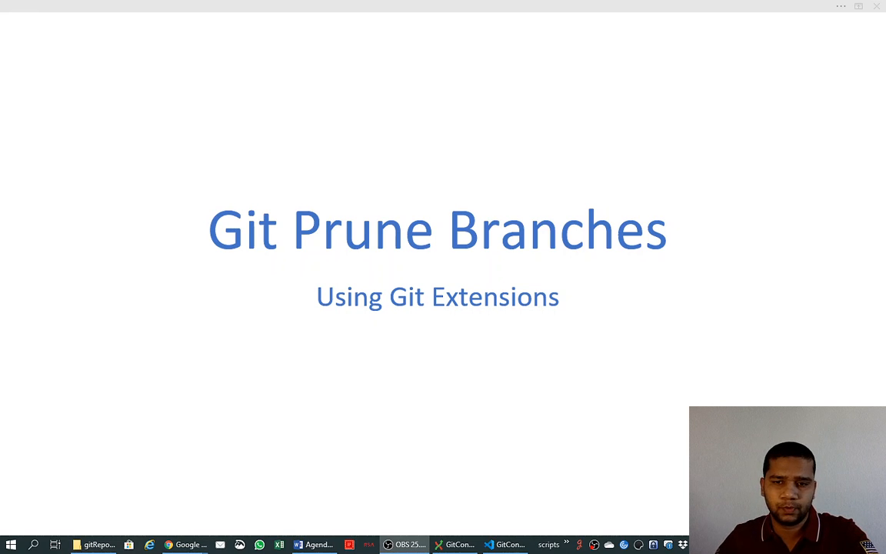
pyautogui.moveTo(528, 460)
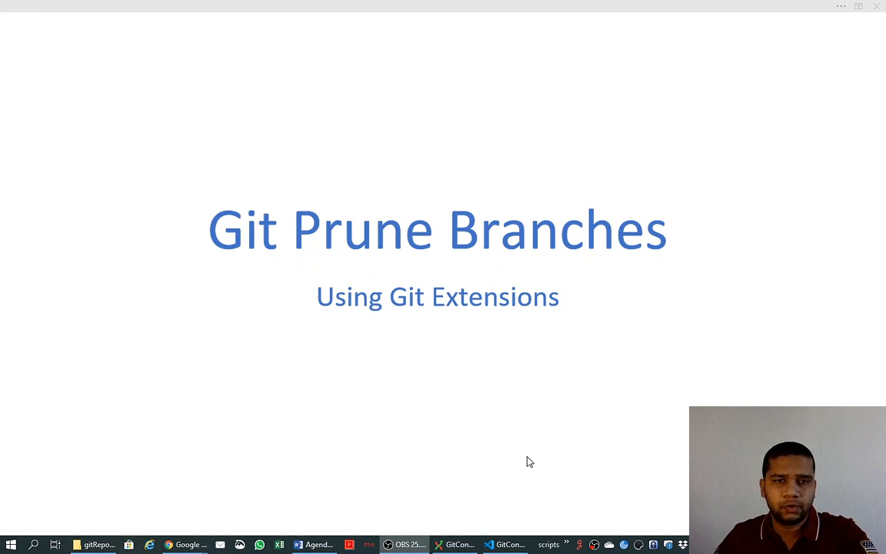
pyautogui.moveTo(300, 239)
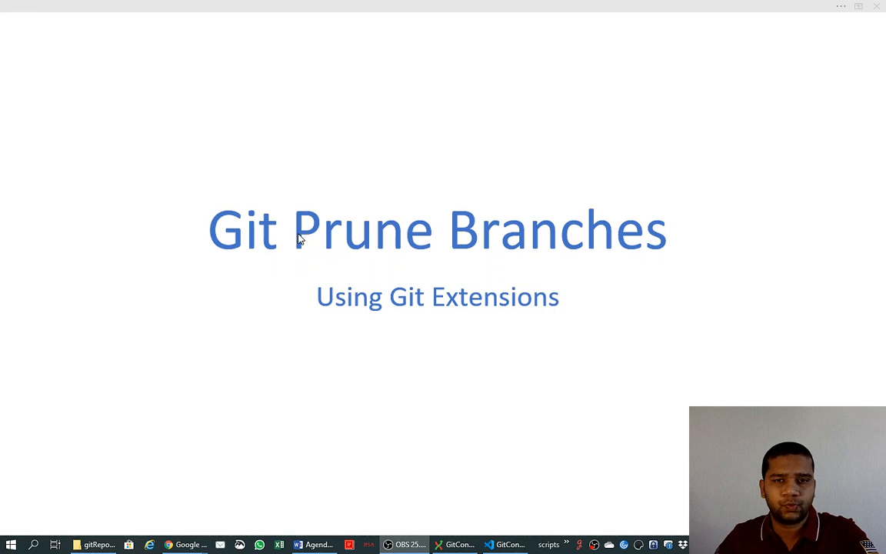
pyautogui.moveTo(406, 252)
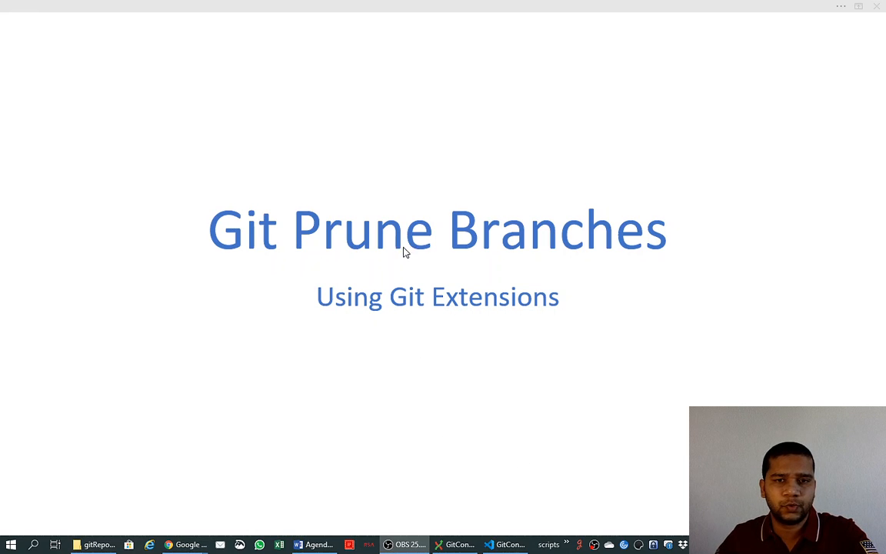
pyautogui.moveTo(476, 248)
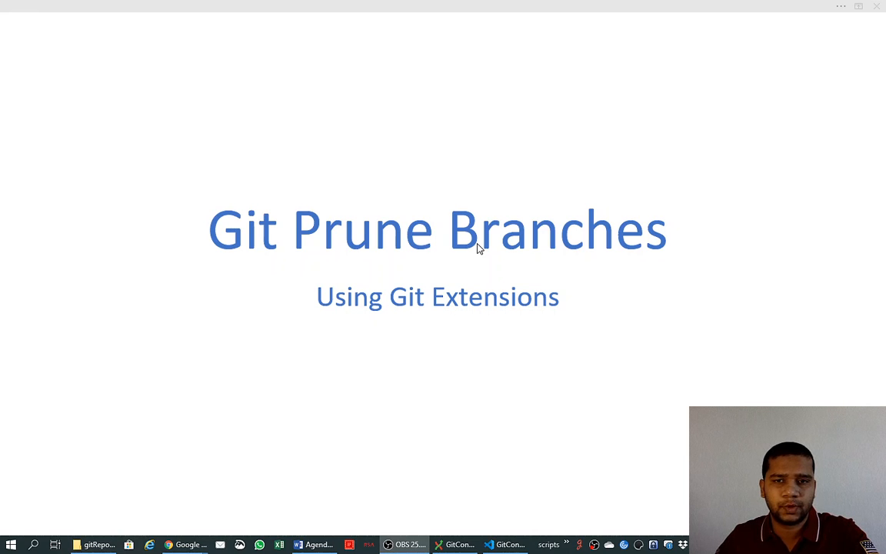
pyautogui.moveTo(300, 269)
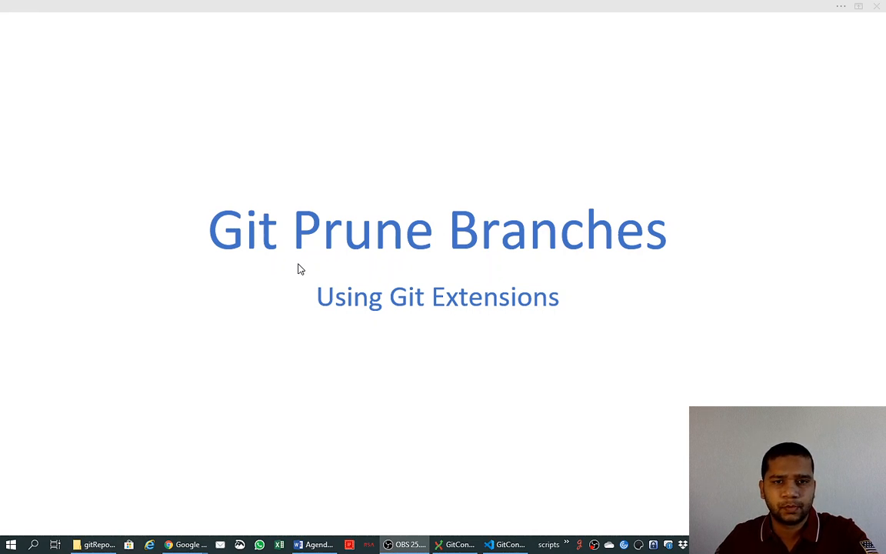
pyautogui.moveTo(457, 248)
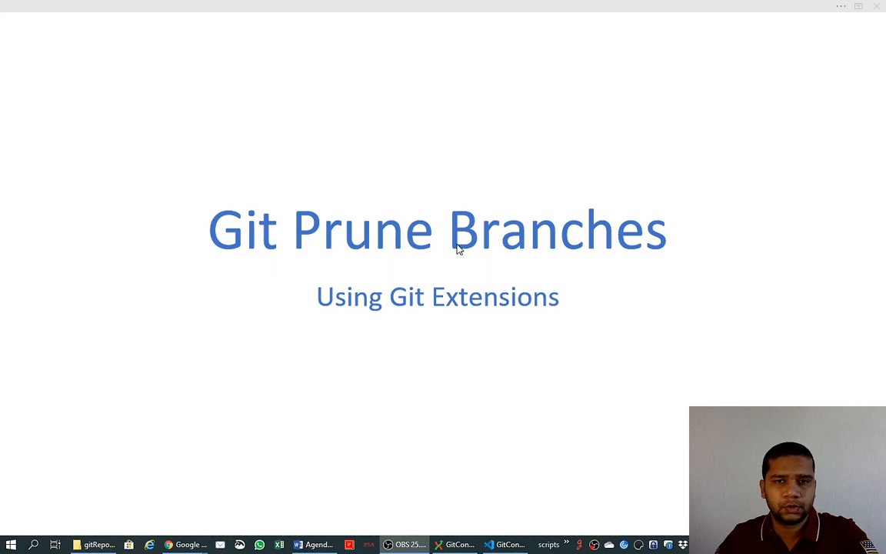
pyautogui.moveTo(553, 378)
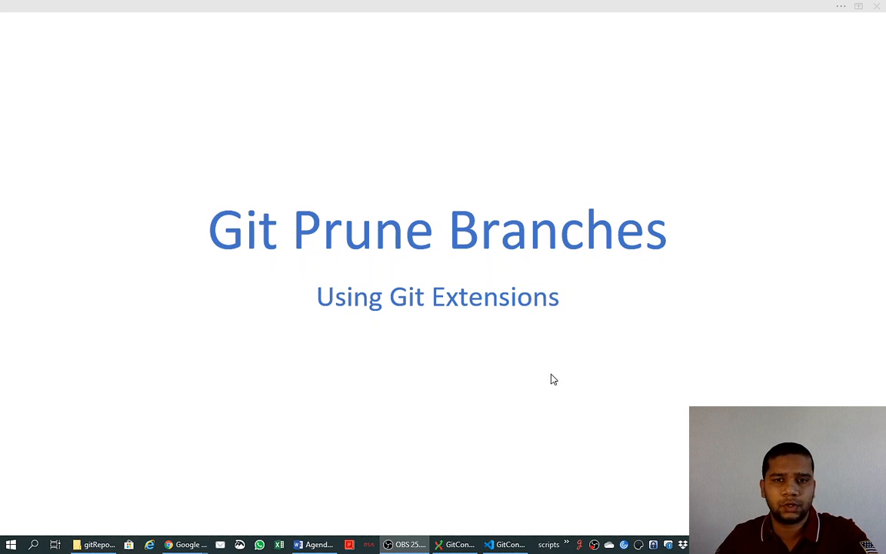
pyautogui.moveTo(554, 376)
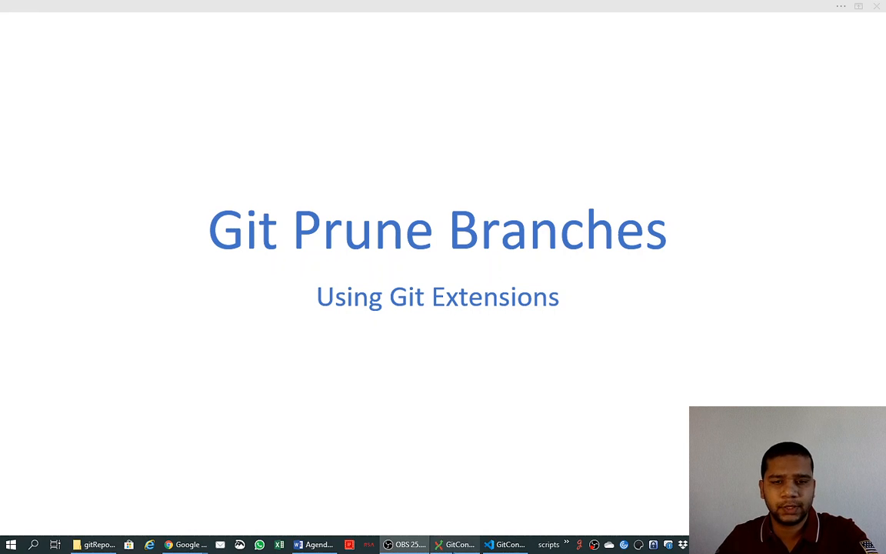
# - Create branch help_branch on the top commit with checkout after create enabled
pyautogui.click(455, 545)
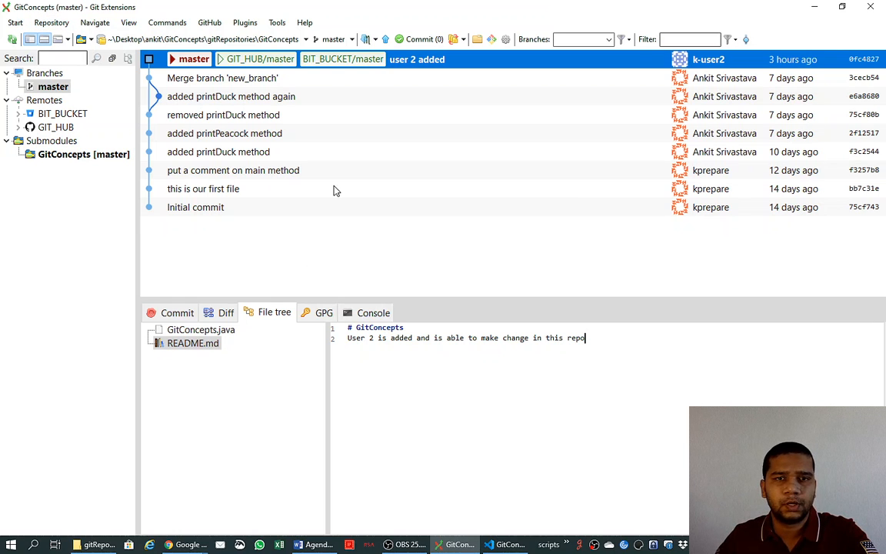
pyautogui.rightClick(417, 59)
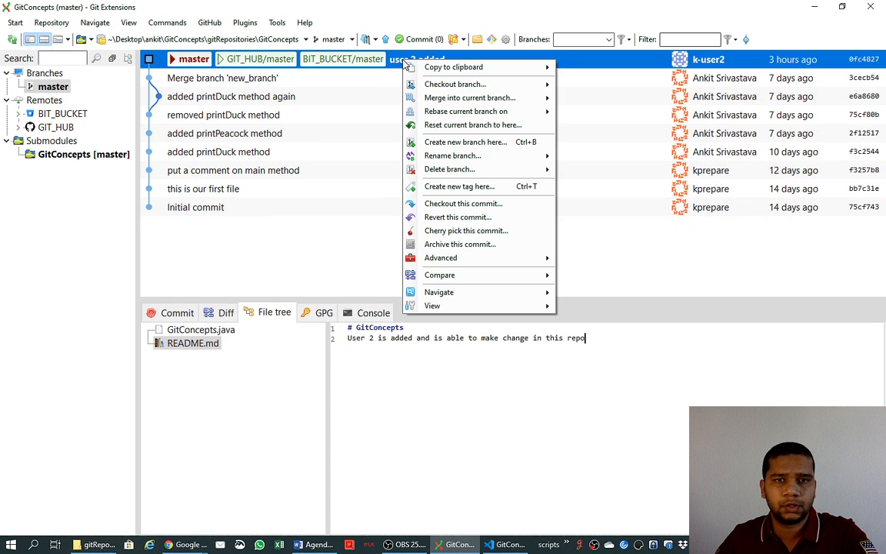
pyautogui.moveTo(455, 84)
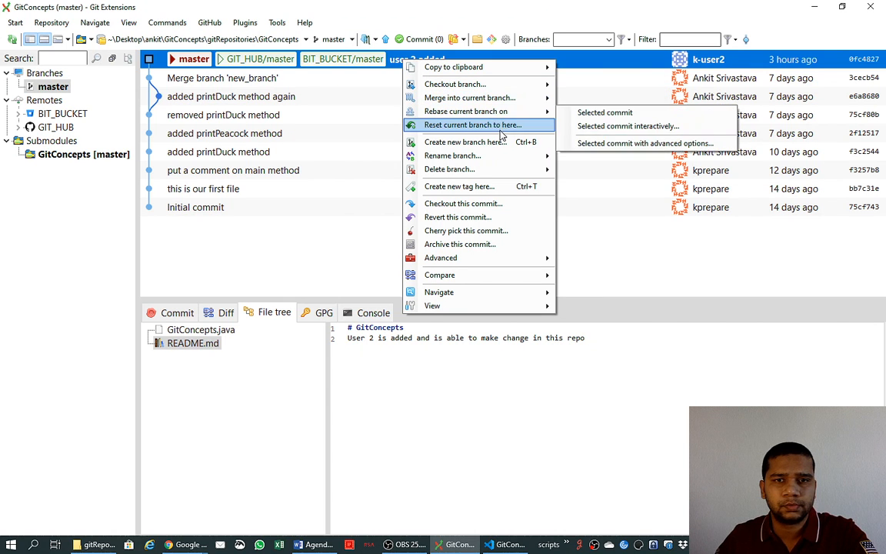
pyautogui.click(464, 141)
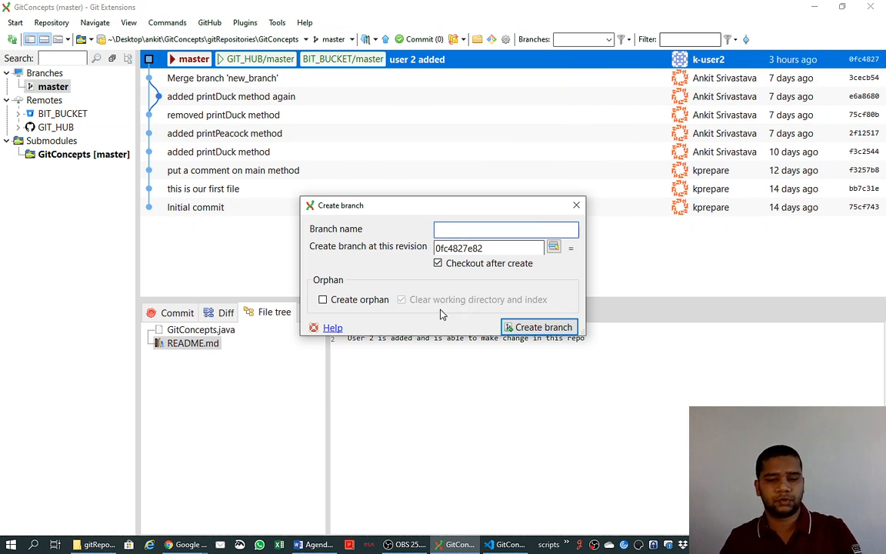
pyautogui.write('helo')
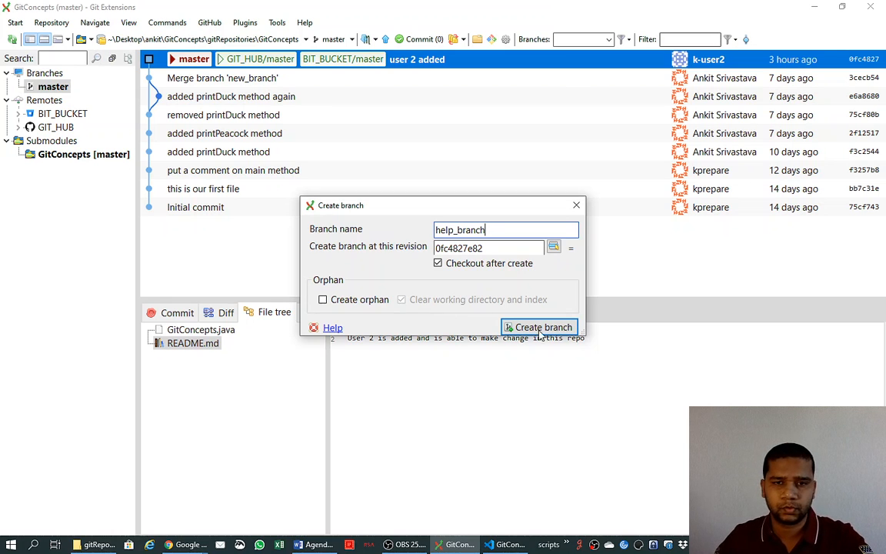
pyautogui.click(539, 327)
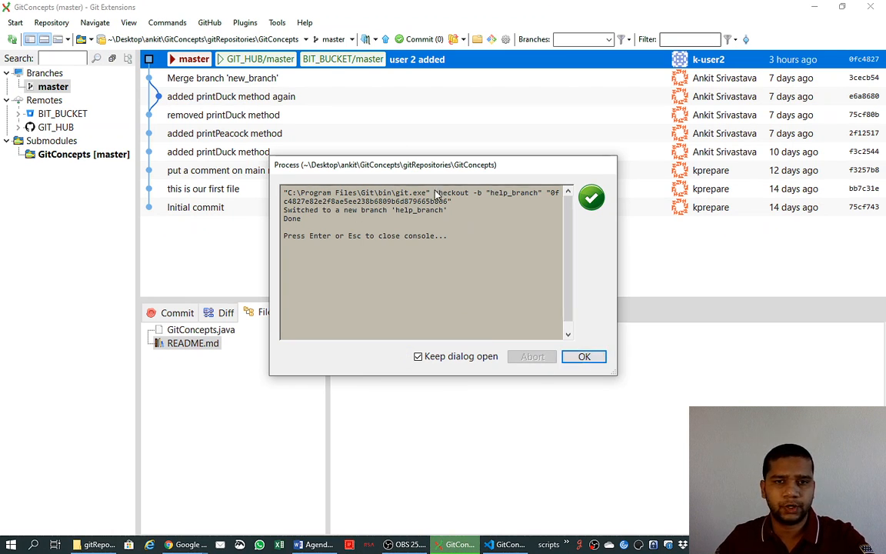
# - Dismiss the checkout result dialog so help_branch appears beside master
pyautogui.click(583, 356)
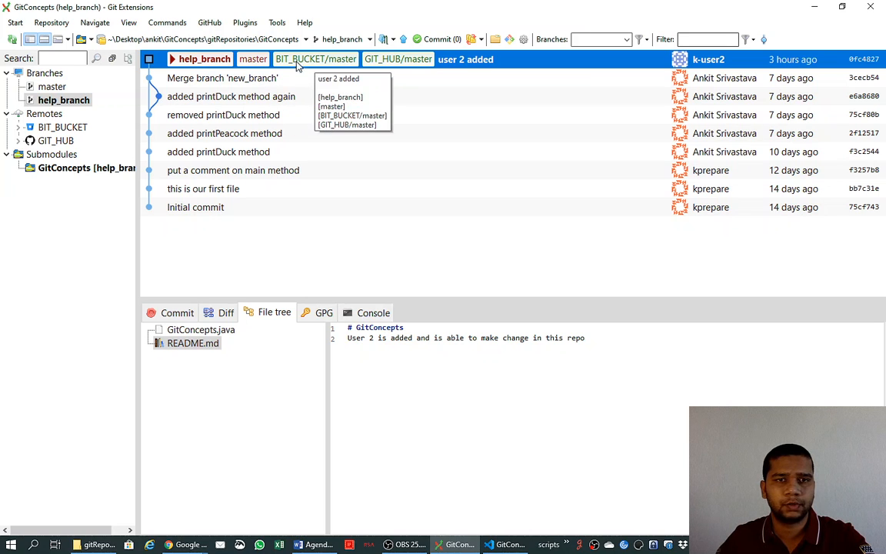
pyautogui.moveTo(427, 73)
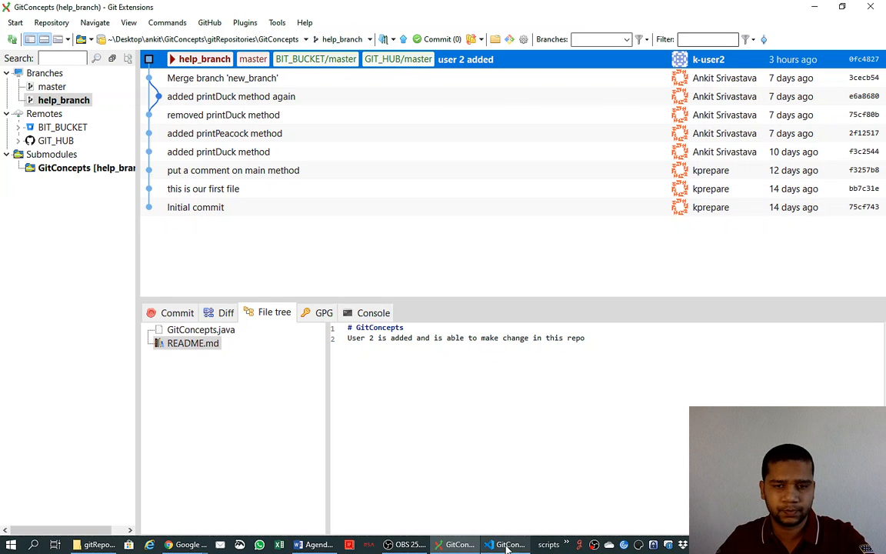
pyautogui.moveTo(506, 544)
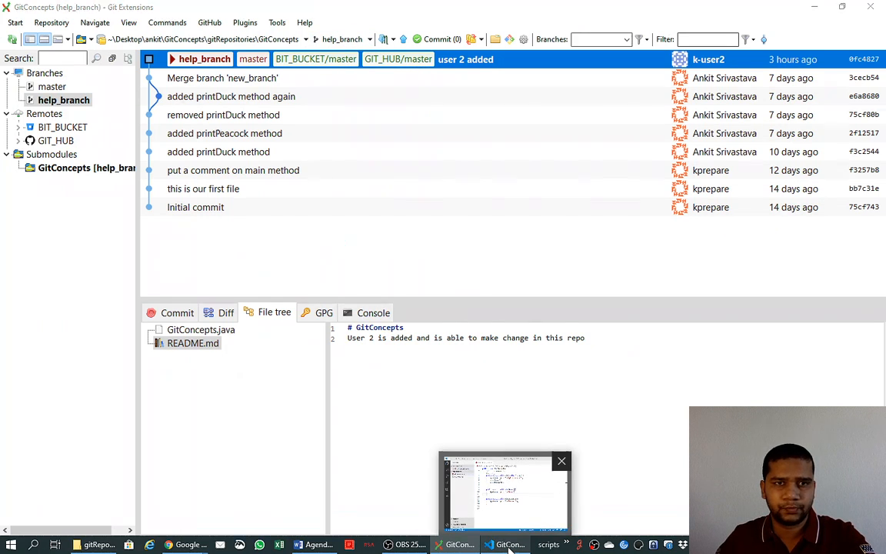
# - Add a new file named Helper.java to the GitConcepts project in VS Code
pyautogui.click(506, 544)
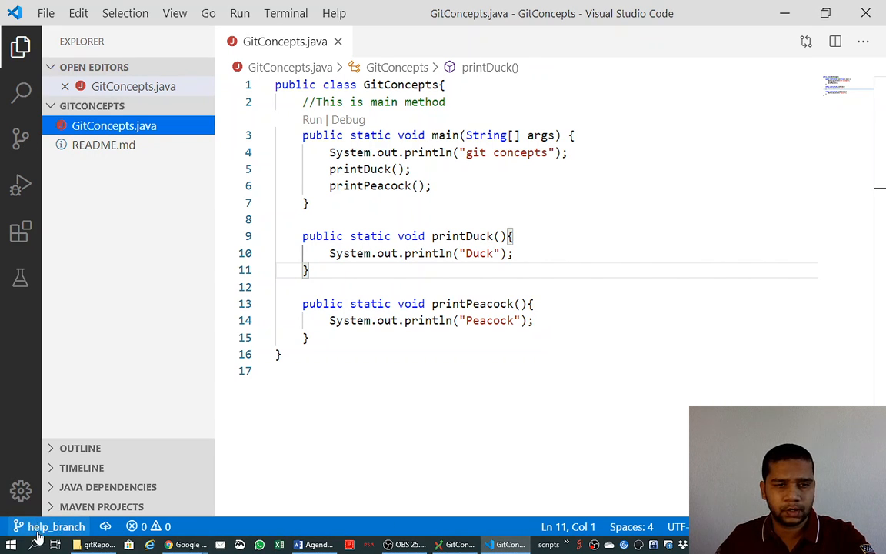
pyautogui.moveTo(49, 526)
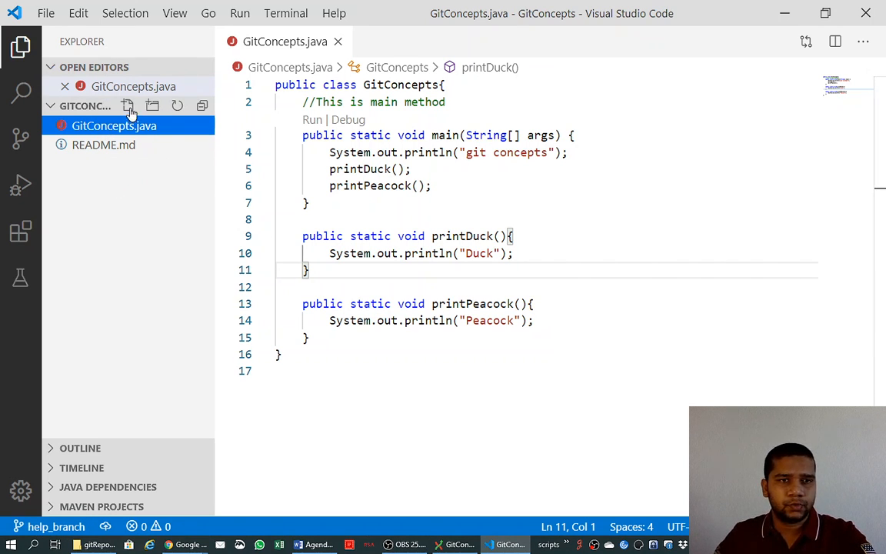
pyautogui.click(127, 105)
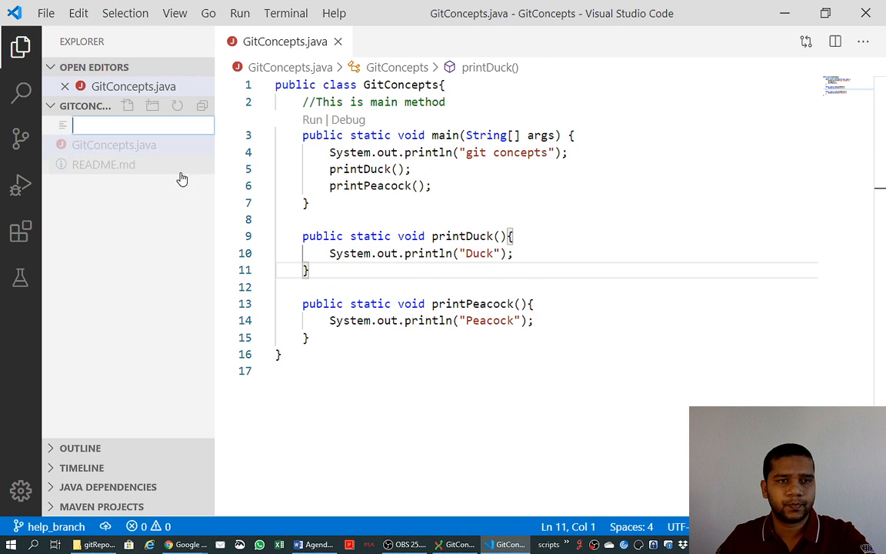
pyautogui.write('Helper')
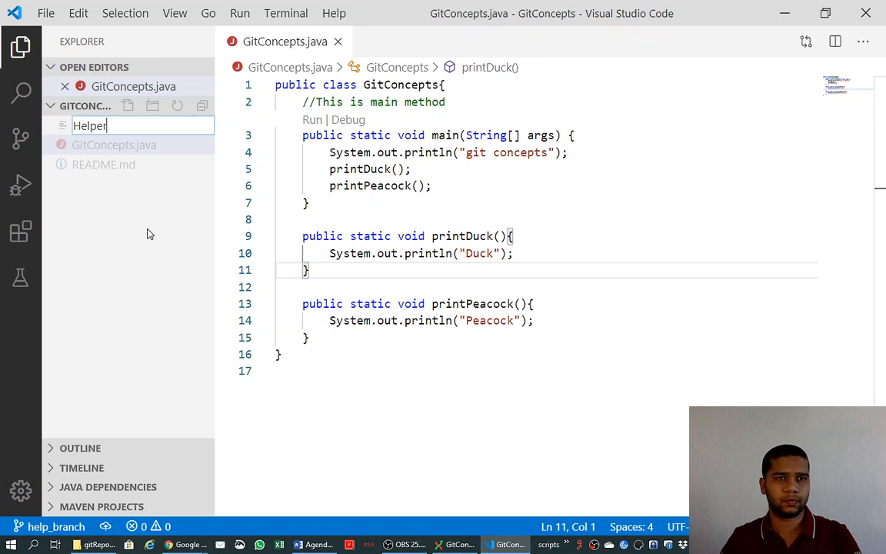
pyautogui.write('.java')
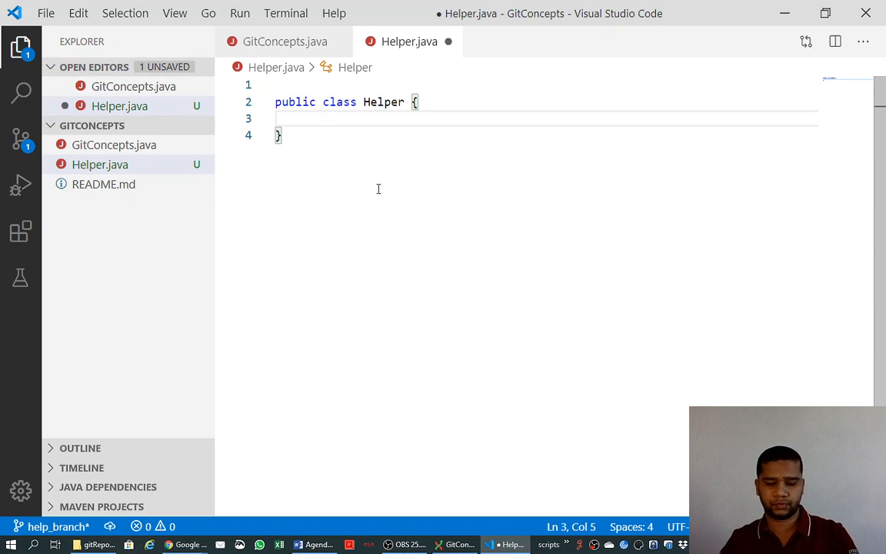
# - Write a static printHelp method printing "Help about Git Concepts project."
pyautogui.write('static void name() {')
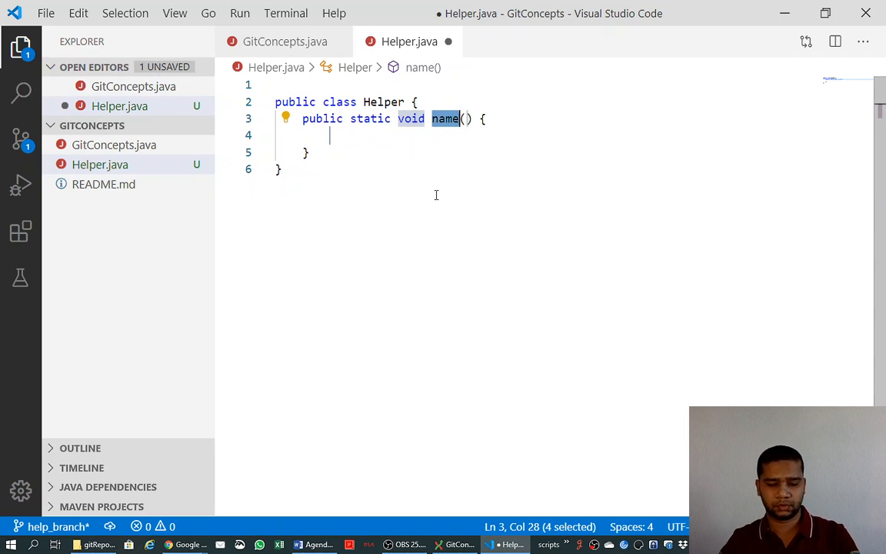
pyautogui.write('printHelp')
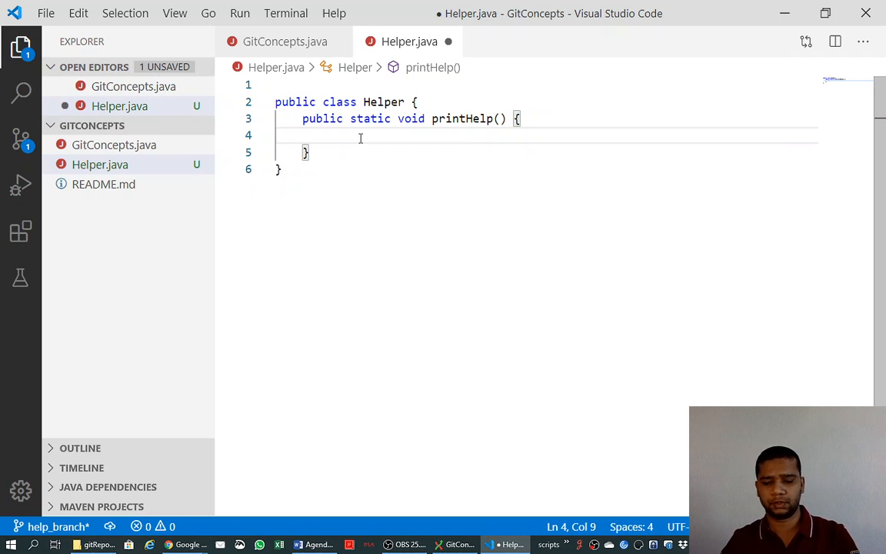
pyautogui.write('sysout')
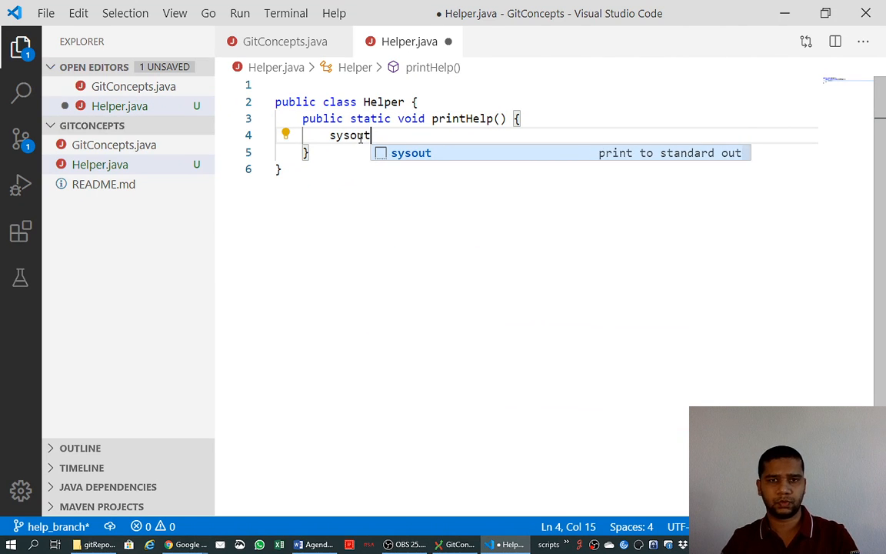
pyautogui.press('Tab')
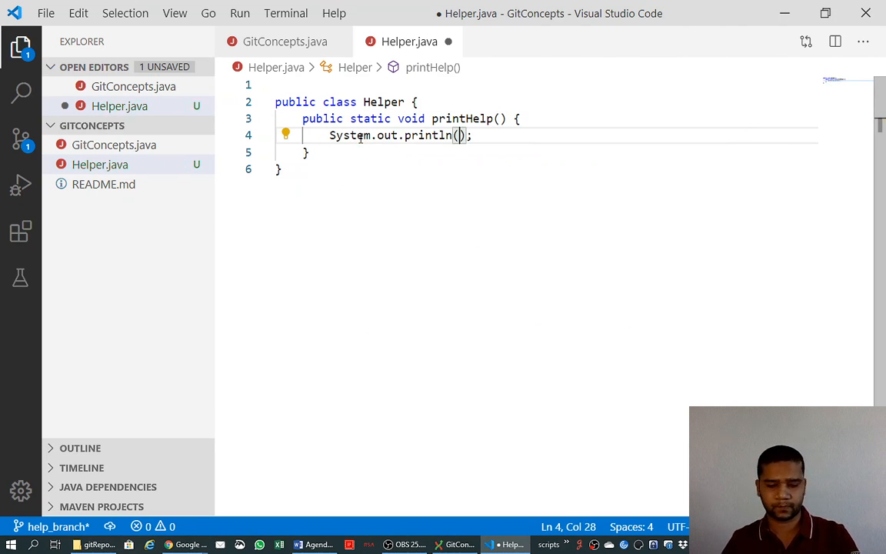
pyautogui.write('"')
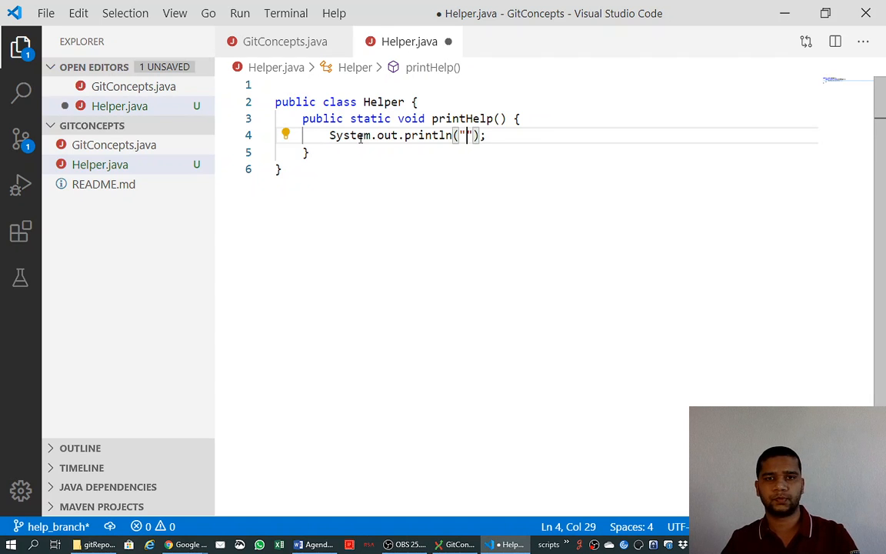
pyautogui.write('Help about')
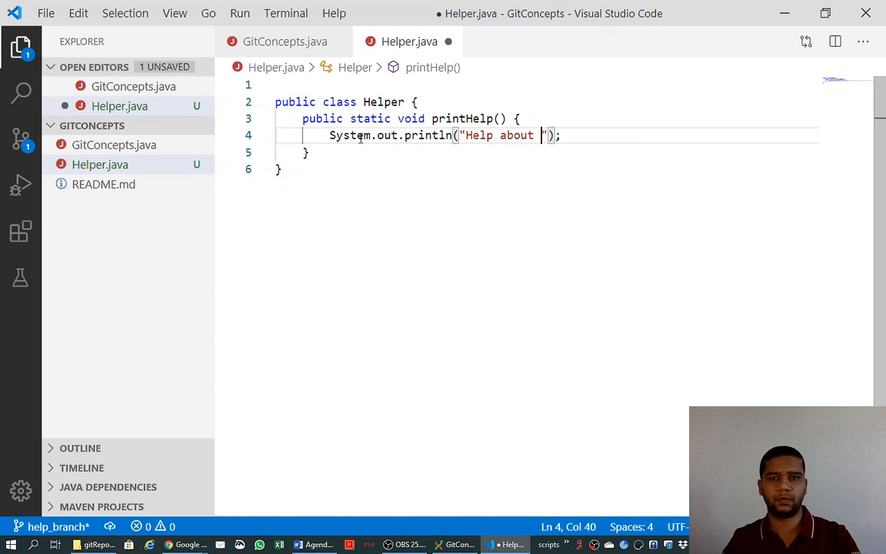
pyautogui.write('Git Con')
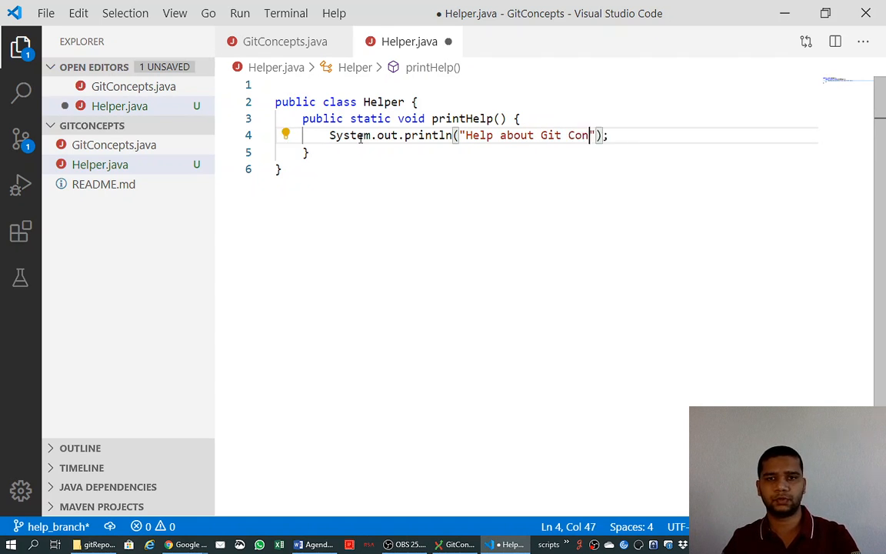
pyautogui.write('cepts proj')
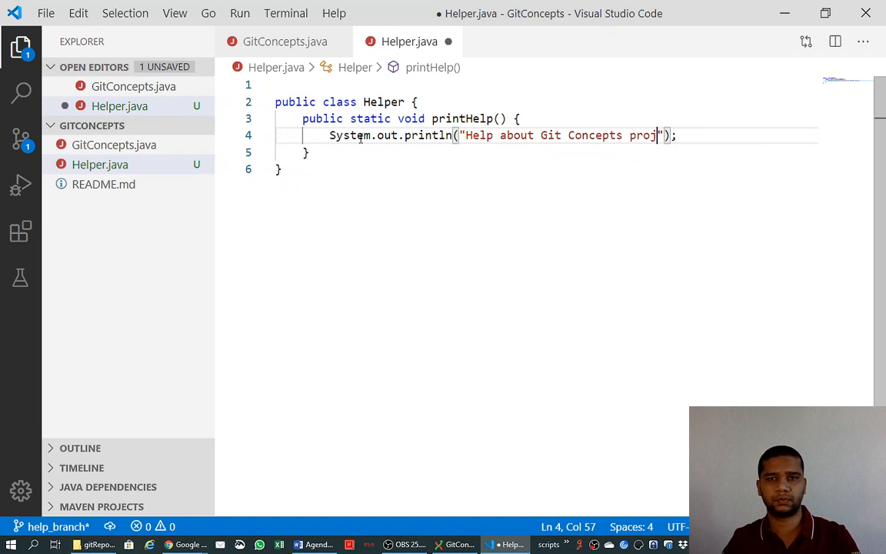
pyautogui.write('ect.s')
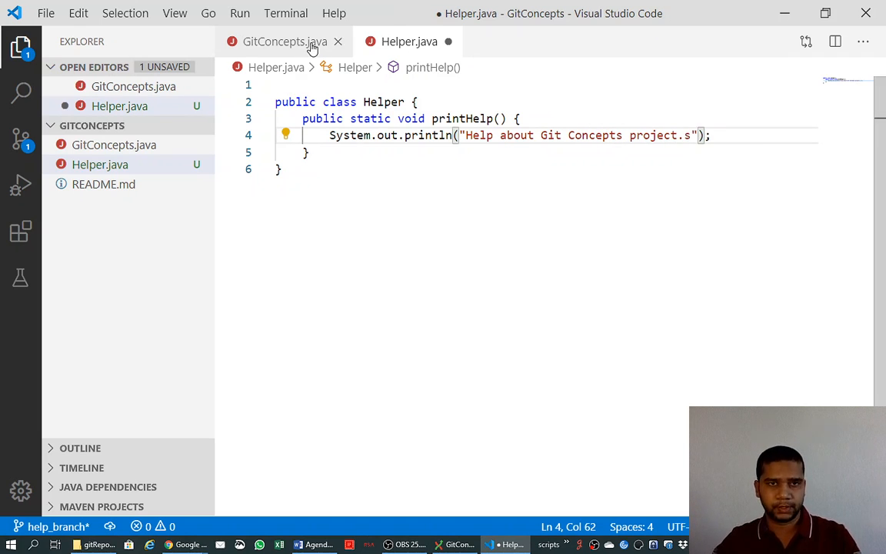
# - Add Helper.printHelp(); to main in GitConcepts.java and save both files
pyautogui.click(285, 41)
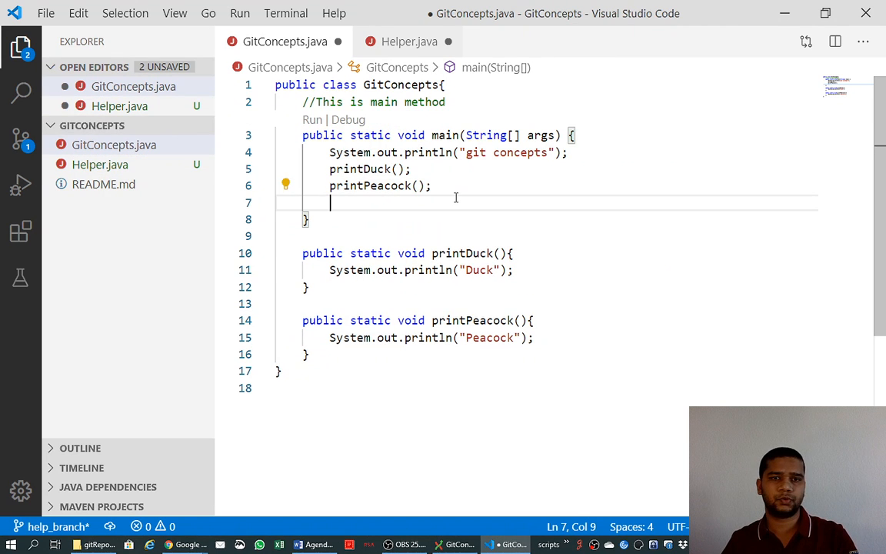
pyautogui.write('H')
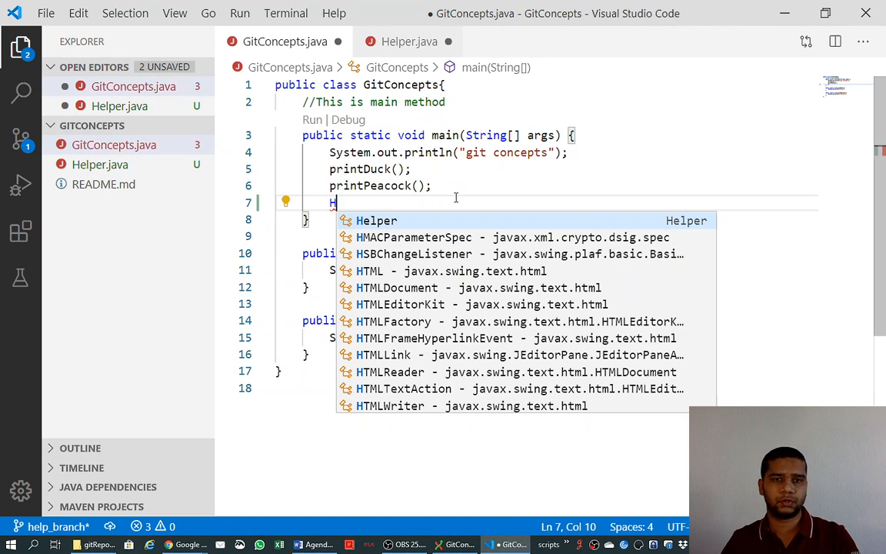
pyautogui.write('elper.printHelp();')
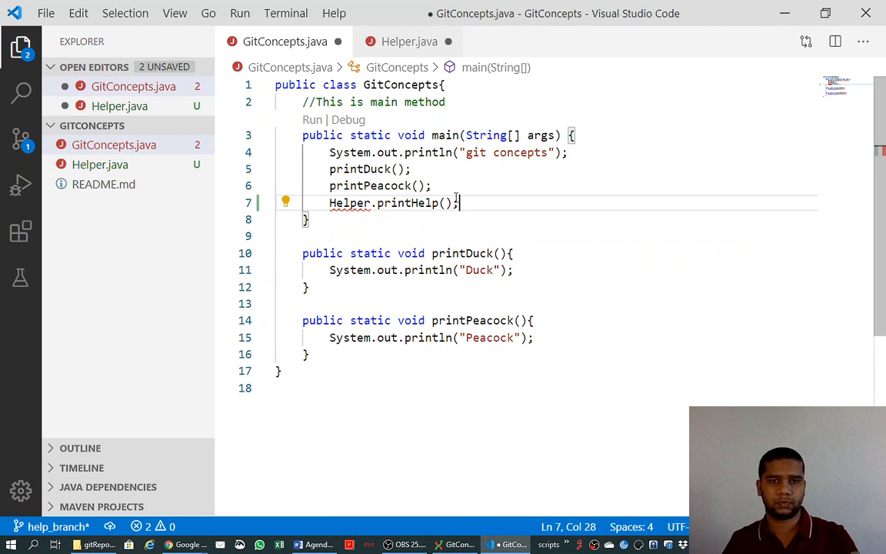
pyautogui.press('ctrl+s')
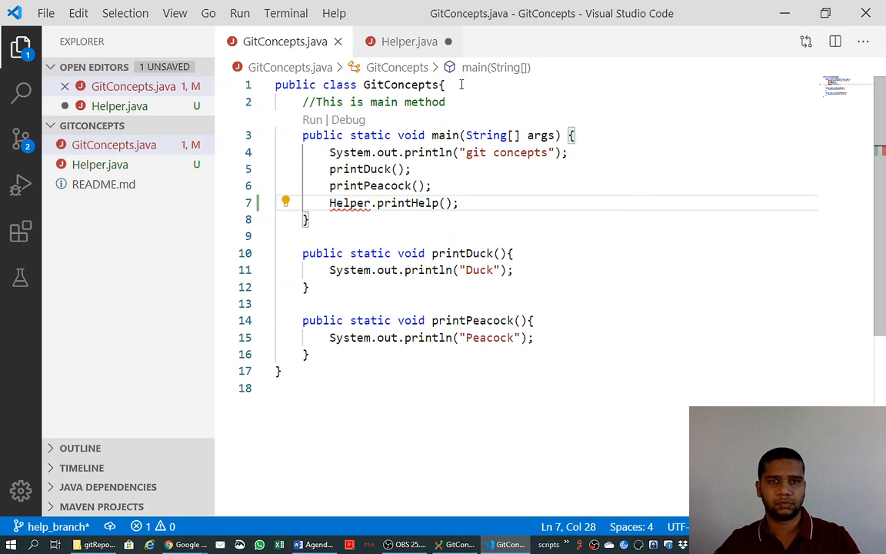
pyautogui.click(409, 42)
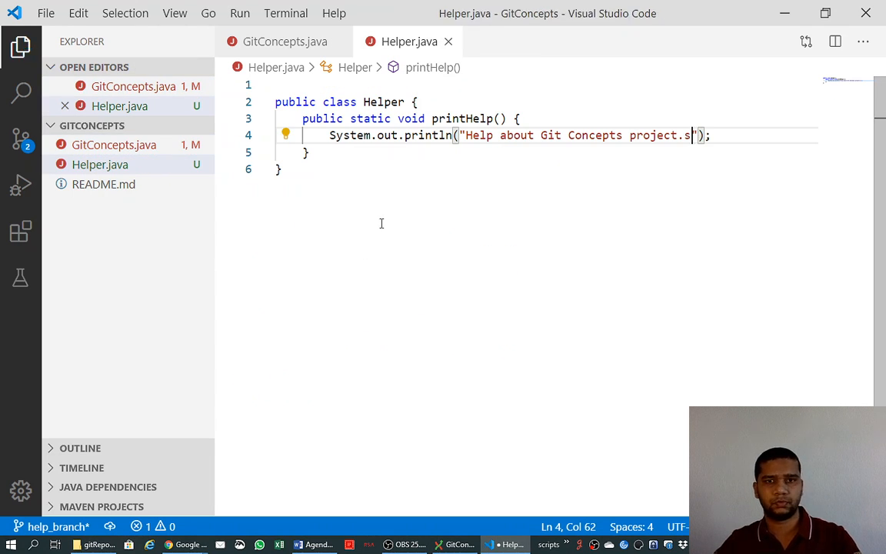
pyautogui.click(285, 42)
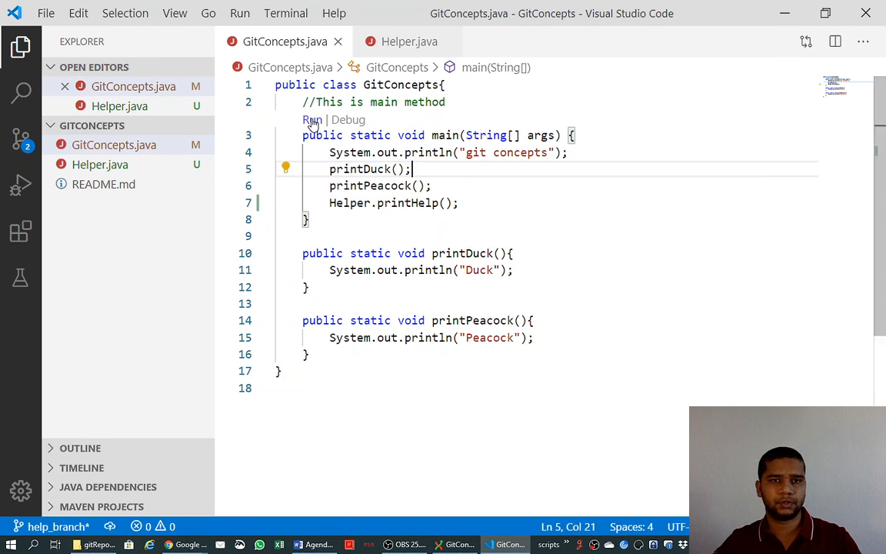
# - Run GitConcepts, then delete the stray 's' after the help message in Helper.java
pyautogui.click(313, 120)
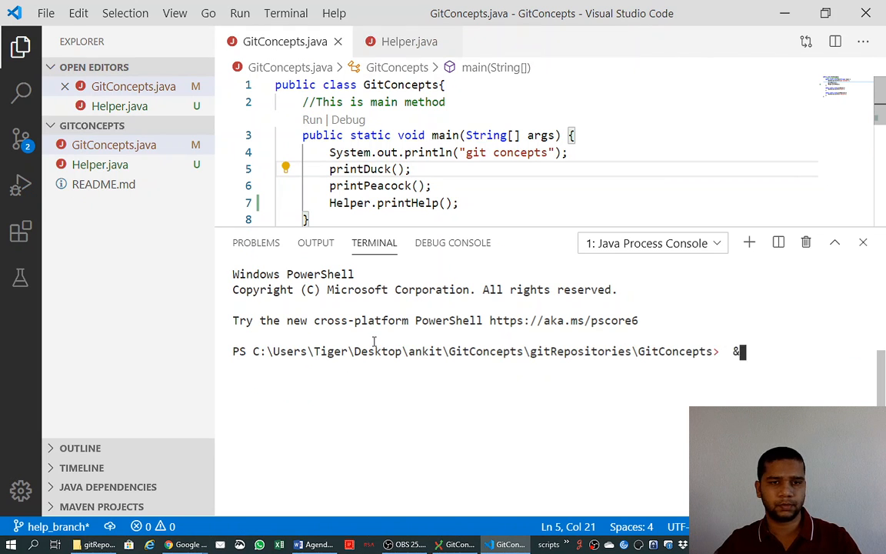
pyautogui.press('Enter')
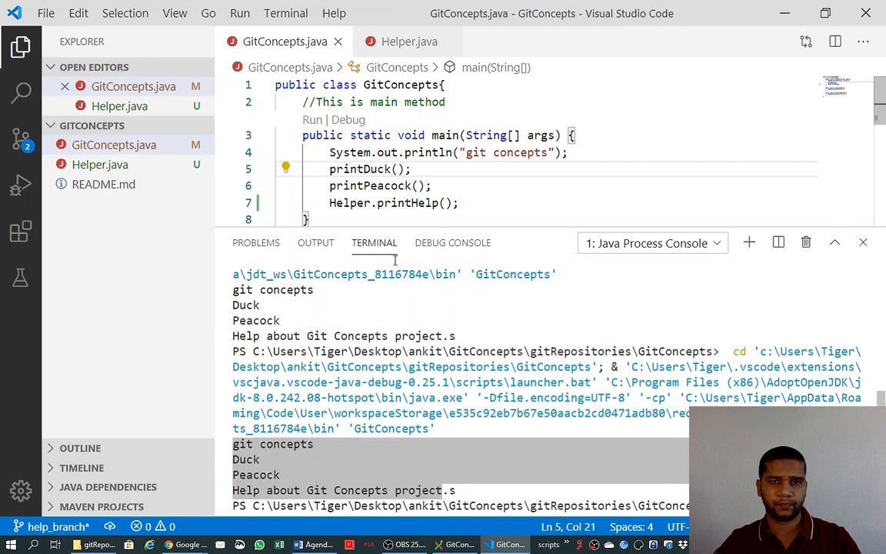
pyautogui.click(409, 41)
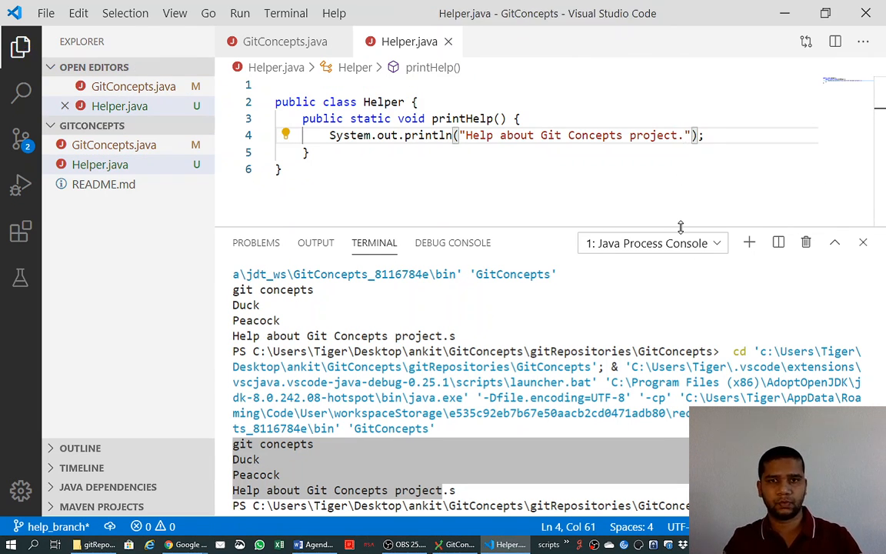
pyautogui.click(284, 40)
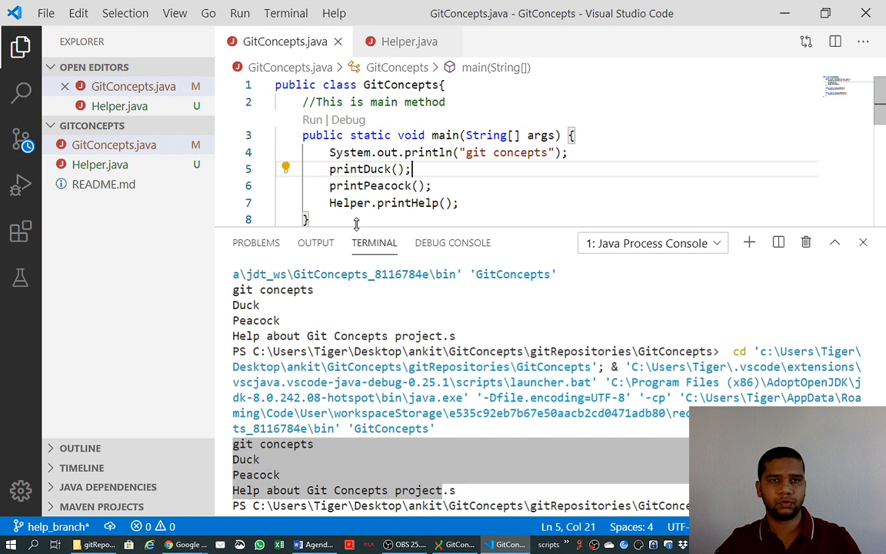
# - Open Commit (2) and review the diffs of Helper.java and GitConcepts.java
pyautogui.click(312, 119)
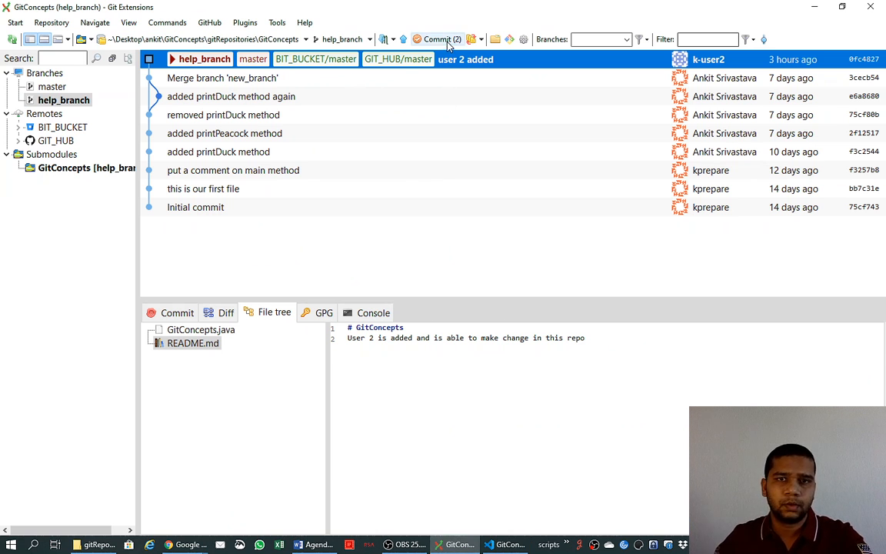
pyautogui.click(438, 39)
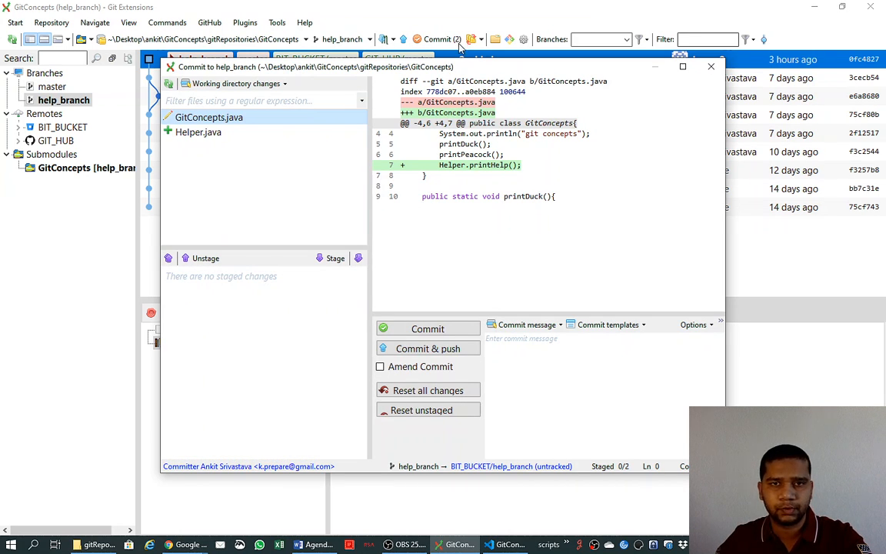
pyautogui.click(198, 131)
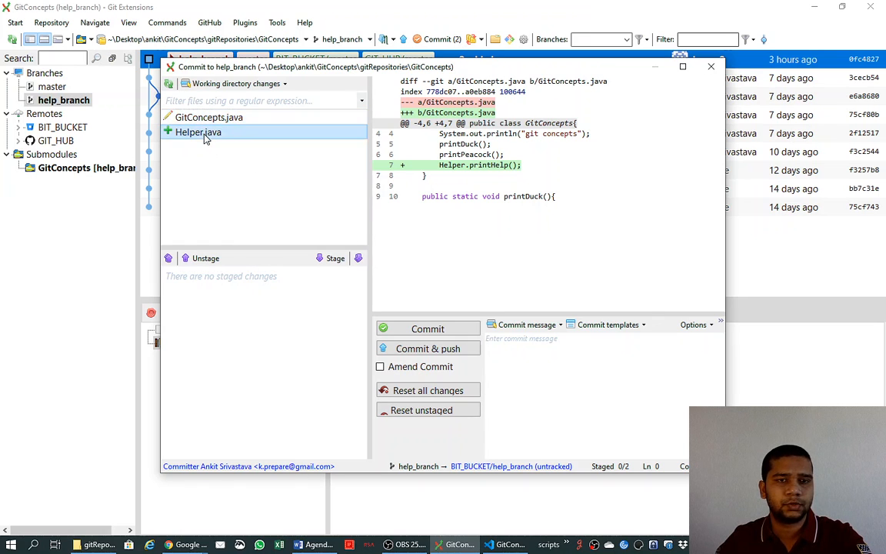
pyautogui.click(198, 131)
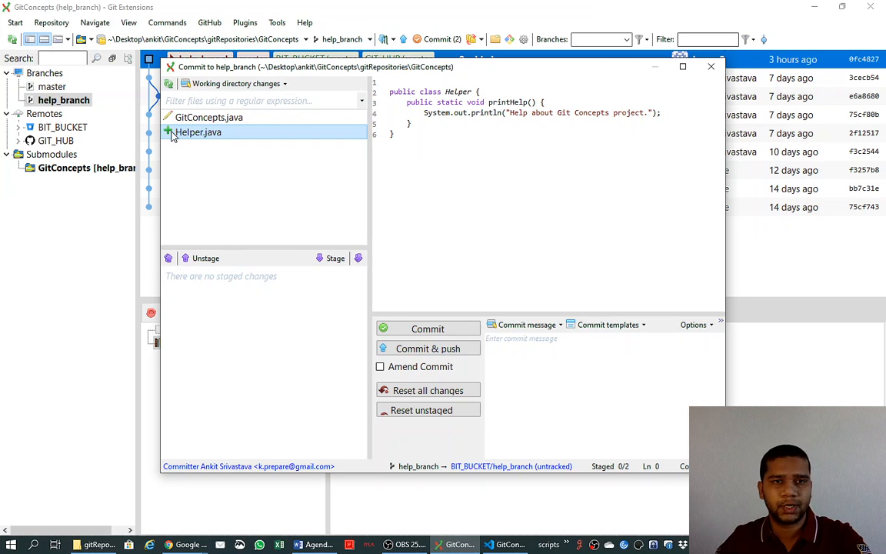
pyautogui.click(209, 117)
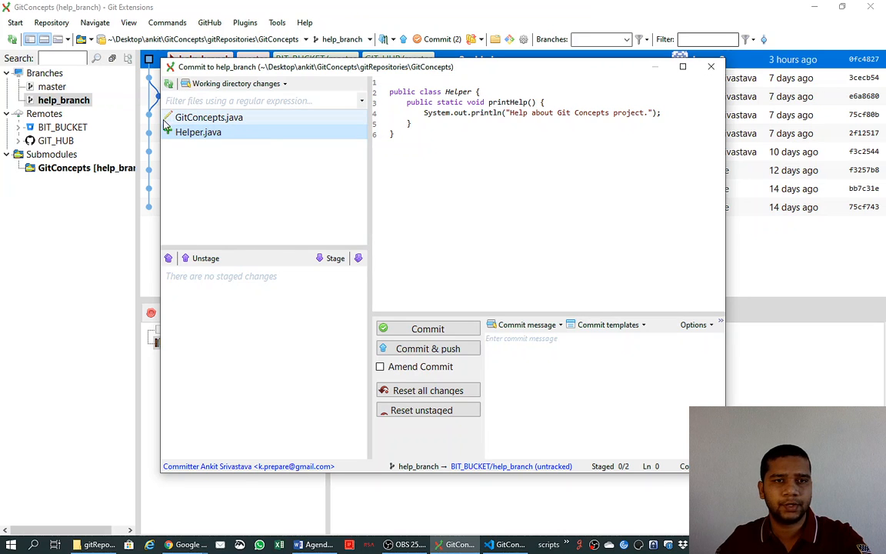
pyautogui.click(209, 117)
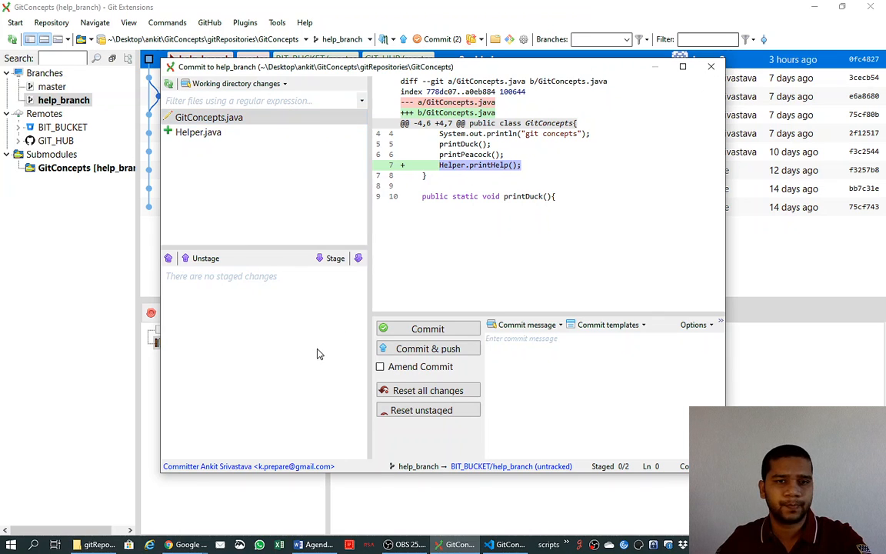
pyautogui.click(197, 131)
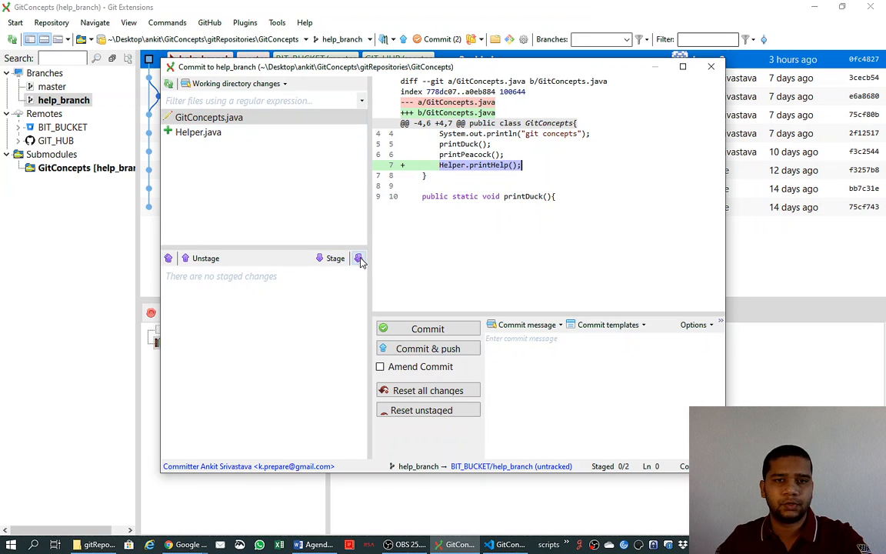
# - Stage all changes and enter the commit message "Adding help..."
pyautogui.click(359, 258)
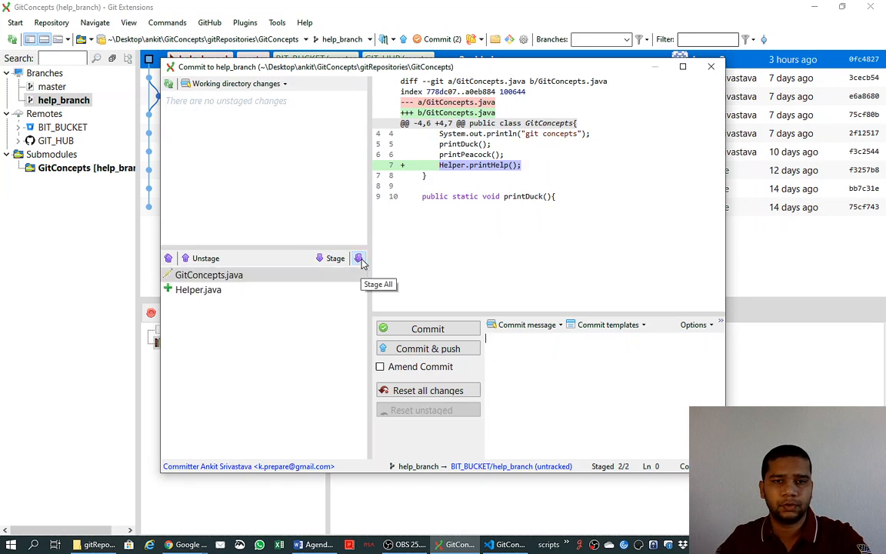
pyautogui.moveTo(182, 323)
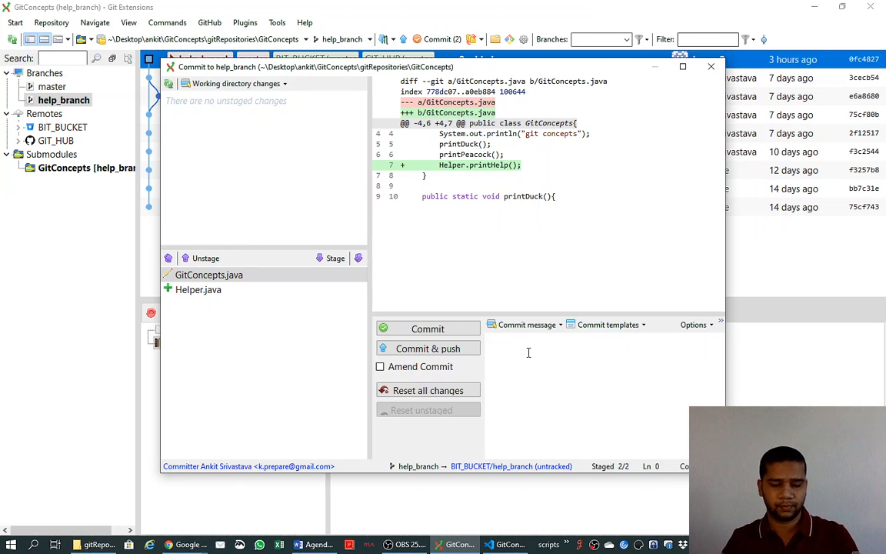
pyautogui.write('A')
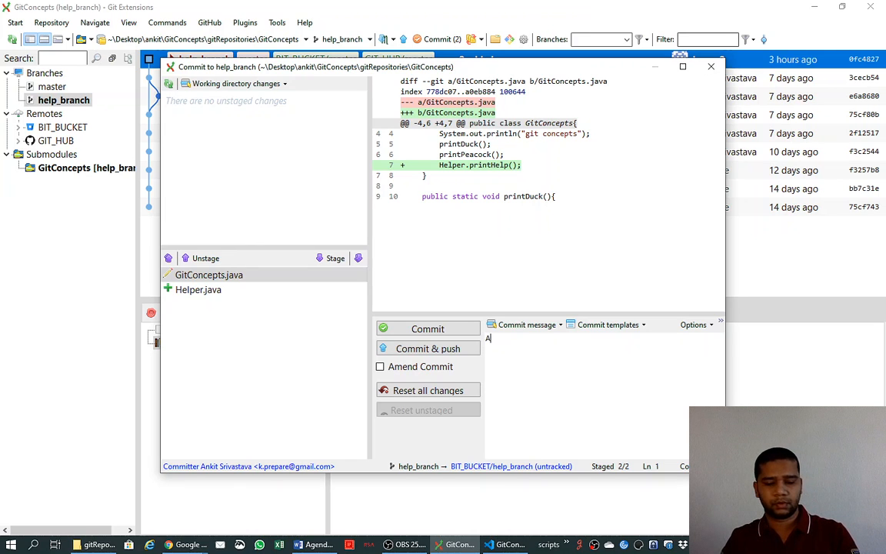
pyautogui.write('dding help')
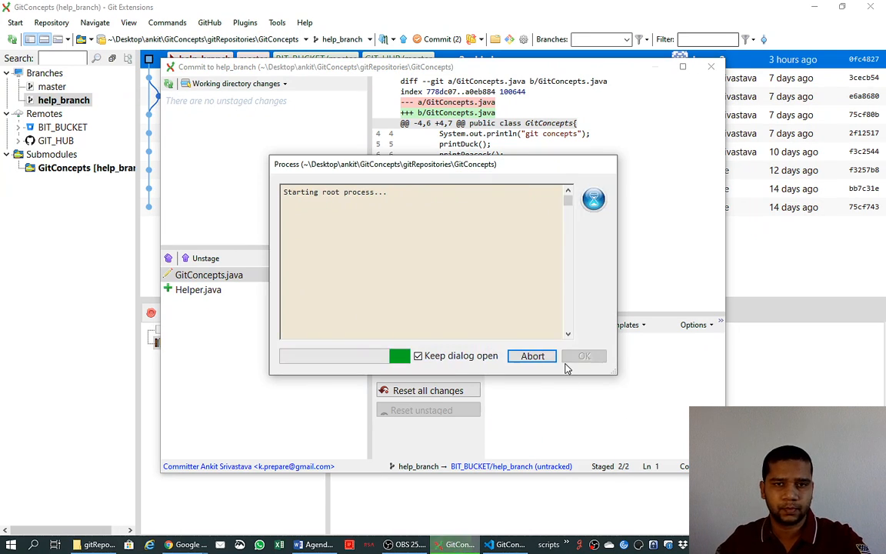
# - Commit and push help_branch to BIT_BUCKET, accepting the tracking reference
pyautogui.click(584, 355)
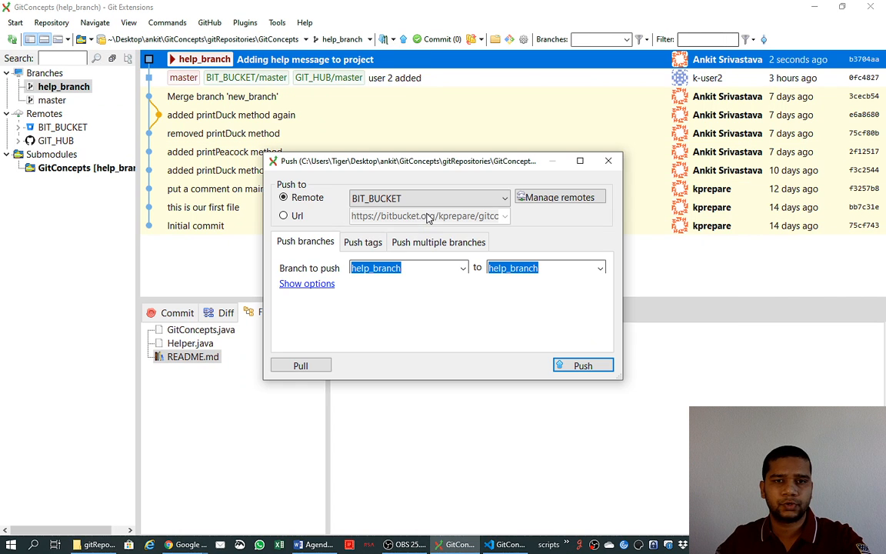
pyautogui.click(582, 366)
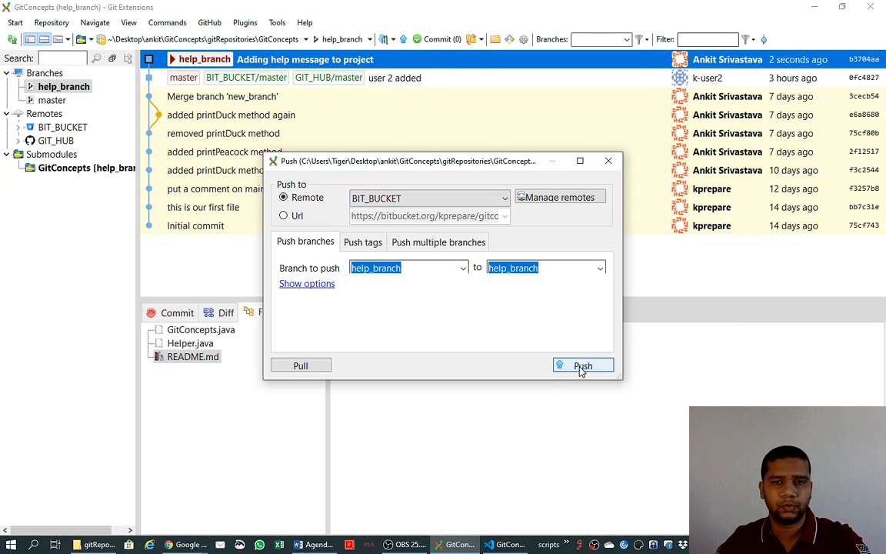
pyautogui.click(582, 365)
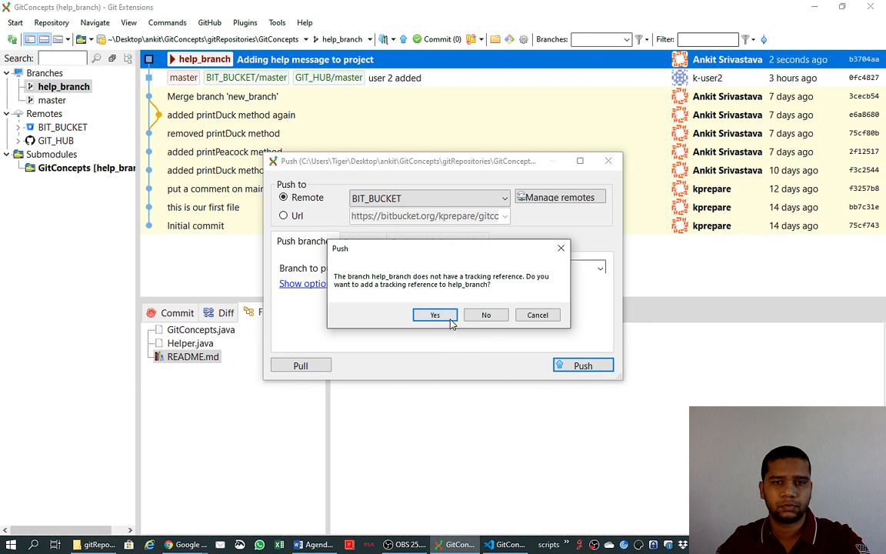
pyautogui.click(434, 314)
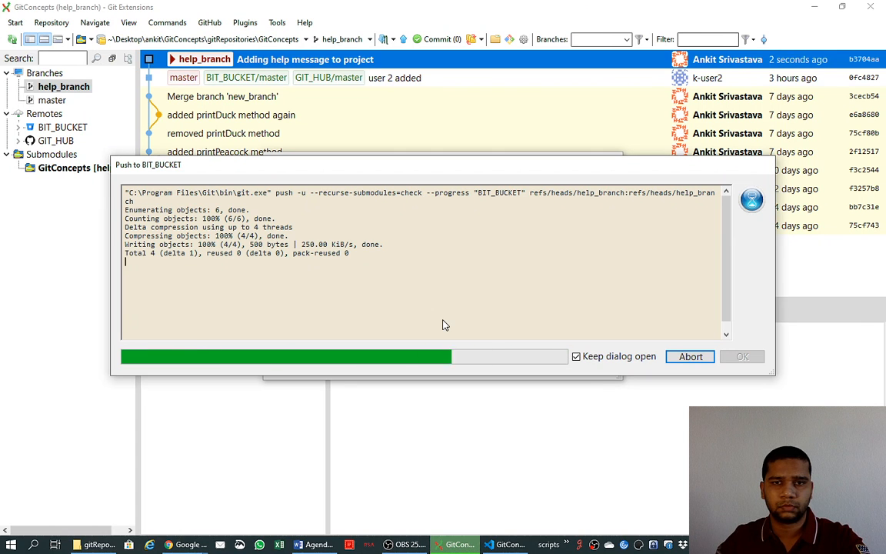
pyautogui.click(740, 356)
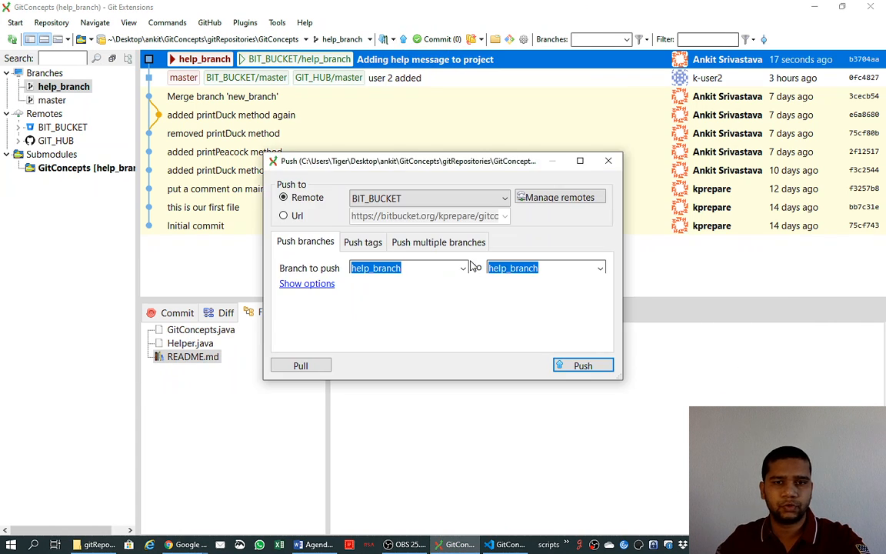
# - Select GIT_HUB as the remote and push help_branch to it
pyautogui.click(429, 197)
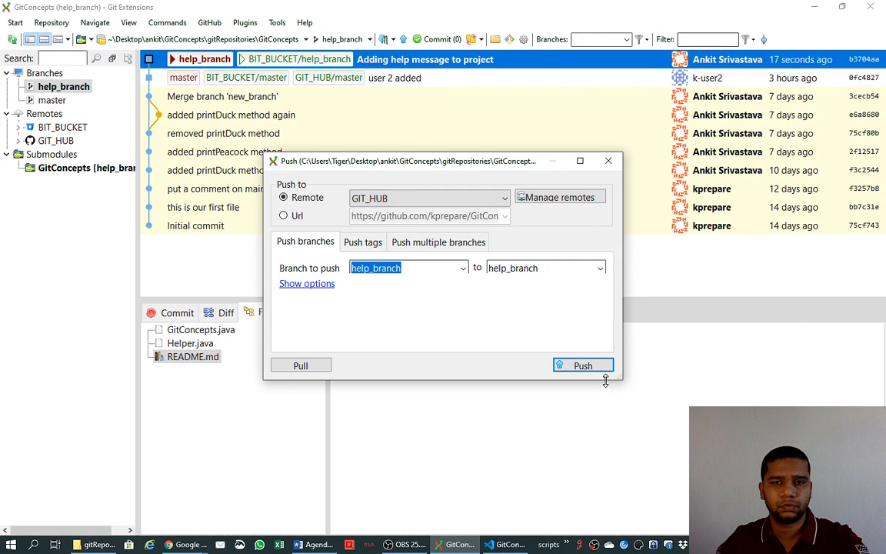
pyautogui.click(582, 366)
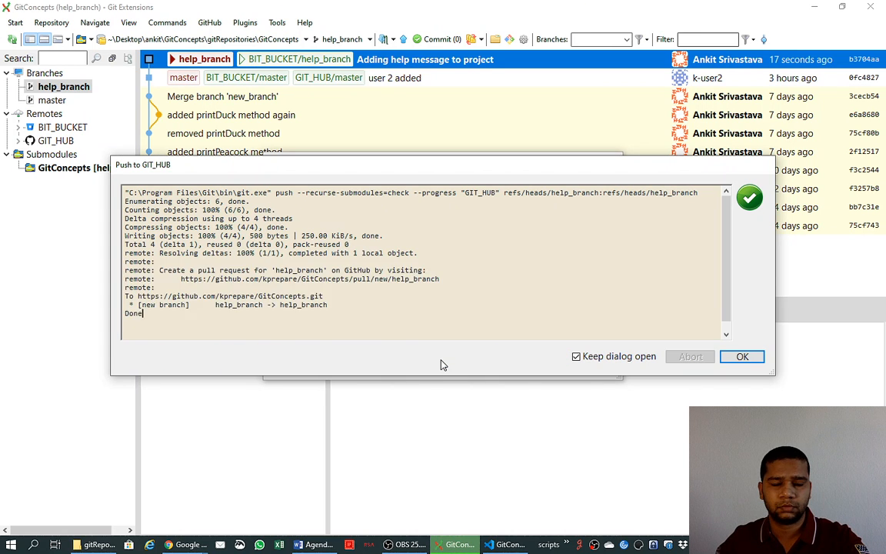
pyautogui.click(741, 356)
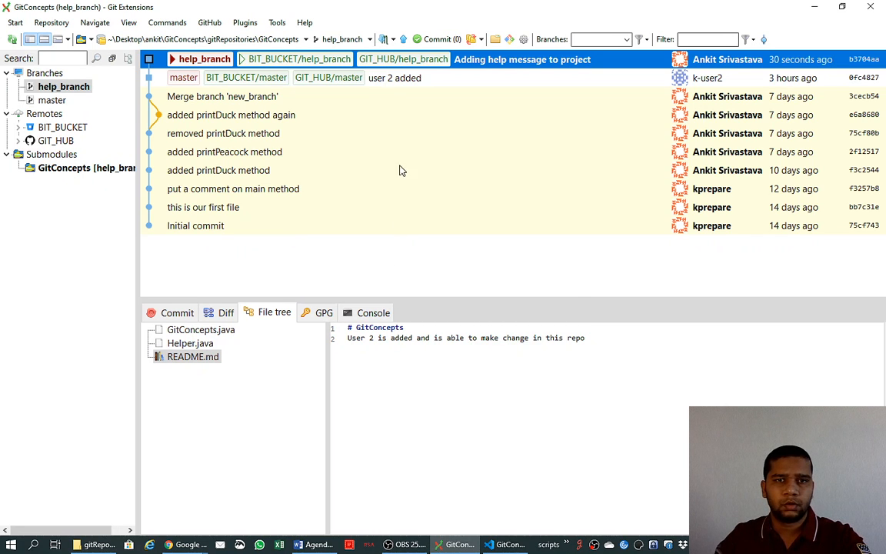
# - Select master's 'user 2 added' commit to inspect its files
pyautogui.click(394, 77)
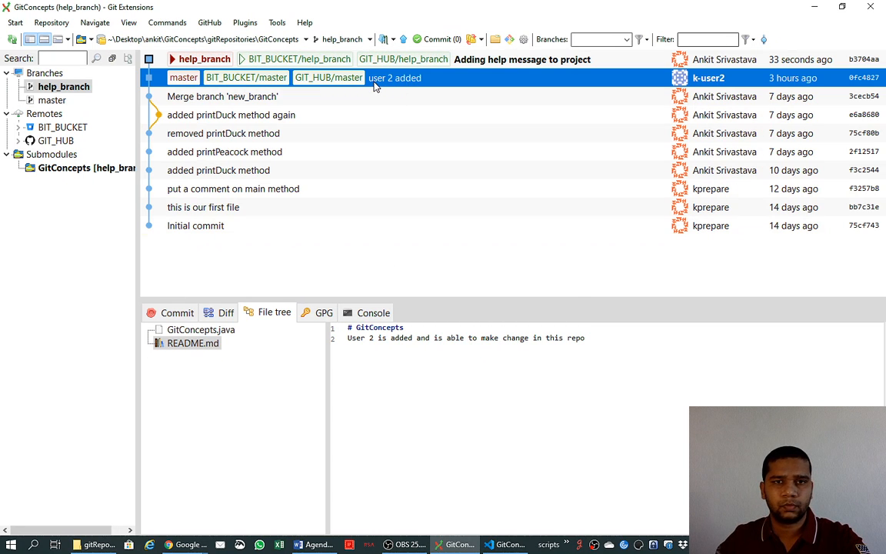
pyautogui.moveTo(198, 71)
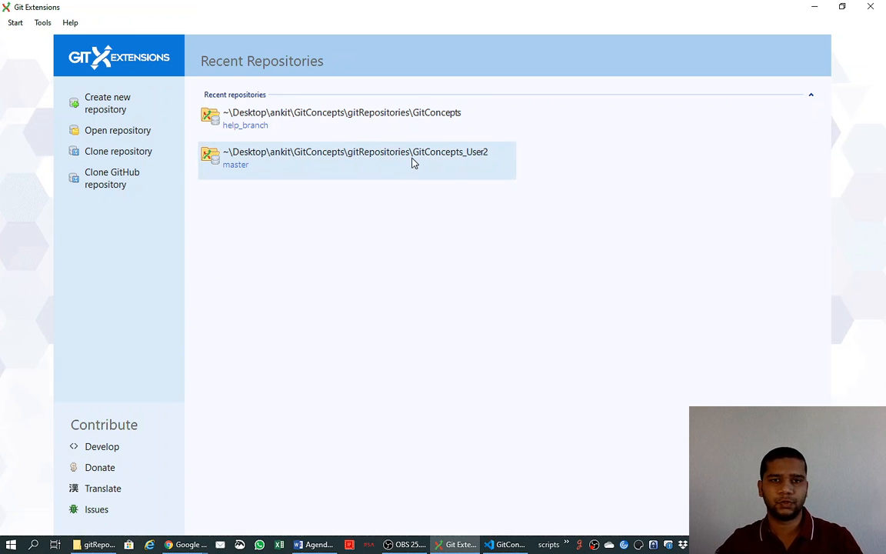
# - Open GitConcepts_User2 and run Fetch all from the Pull dropdown
pyautogui.click(356, 158)
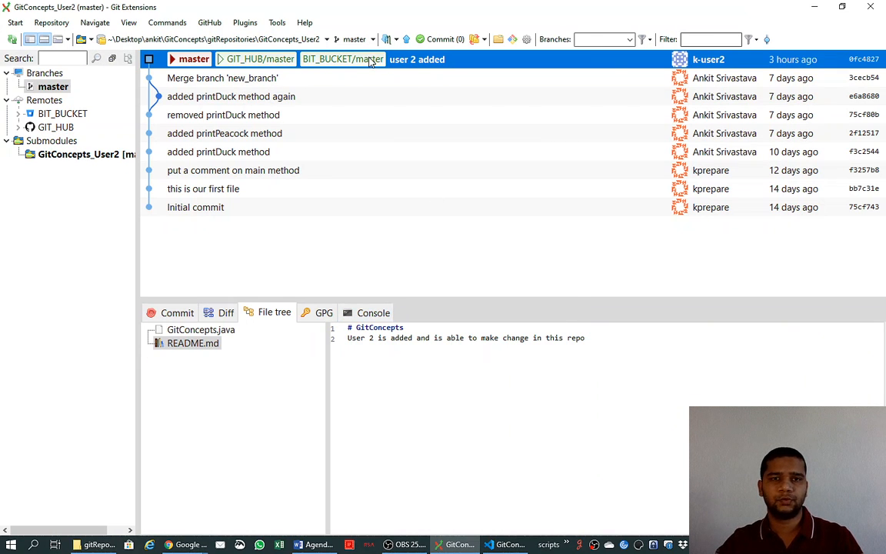
pyautogui.moveTo(462, 86)
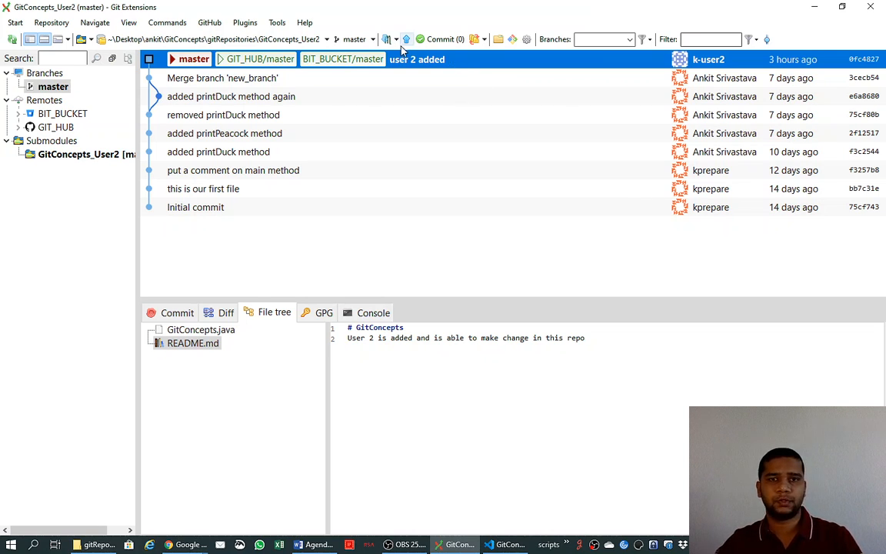
pyautogui.click(388, 39)
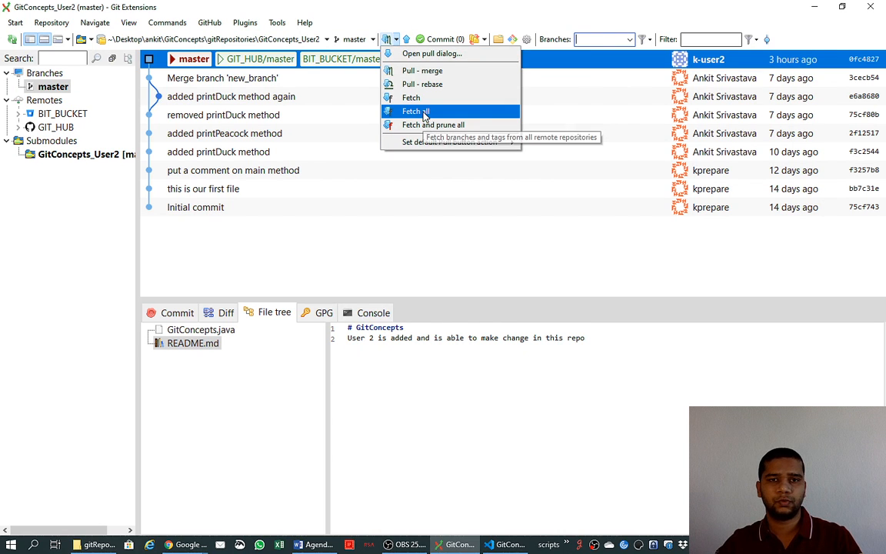
pyautogui.click(415, 111)
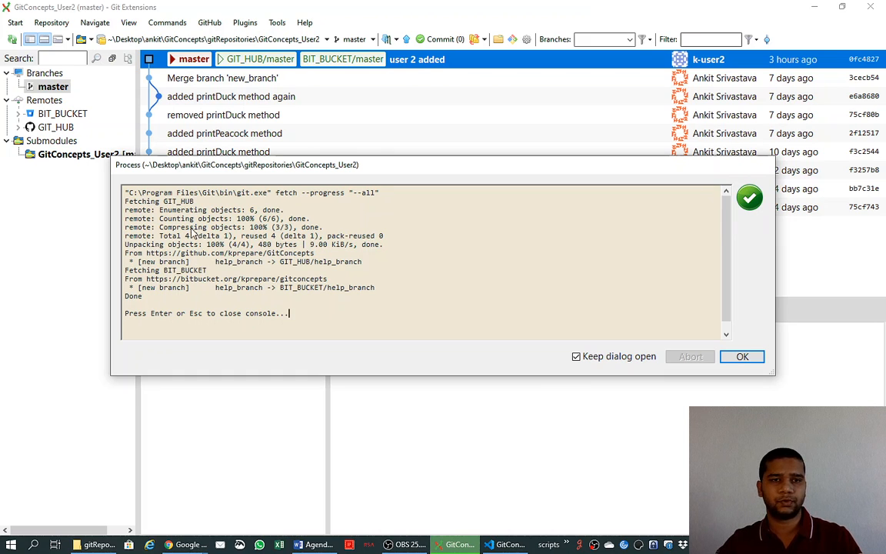
pyautogui.moveTo(227, 356)
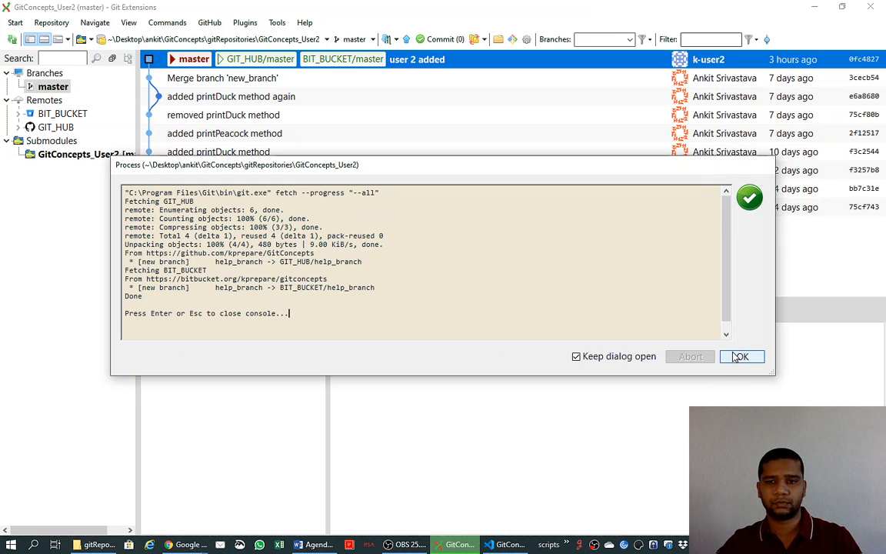
# - Close the fetch results and reopen the Pull dropdown
pyautogui.click(741, 356)
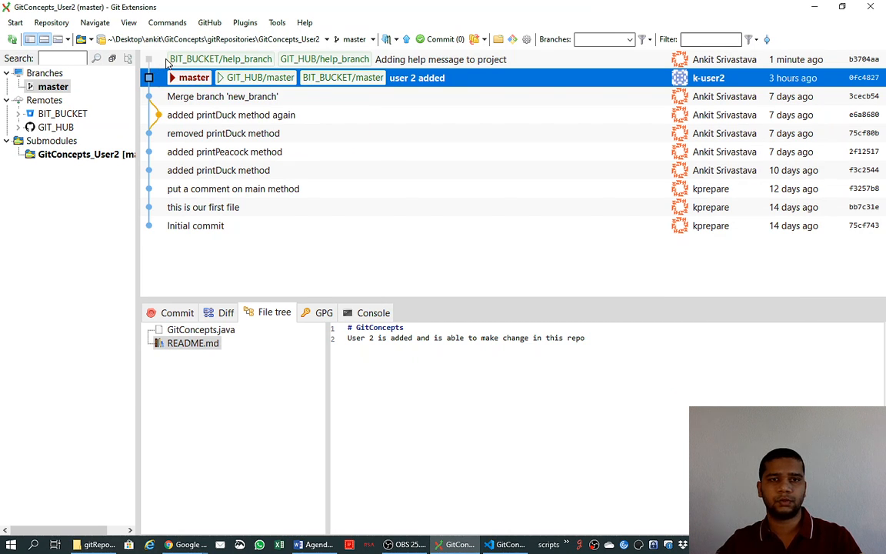
pyautogui.moveTo(324, 59)
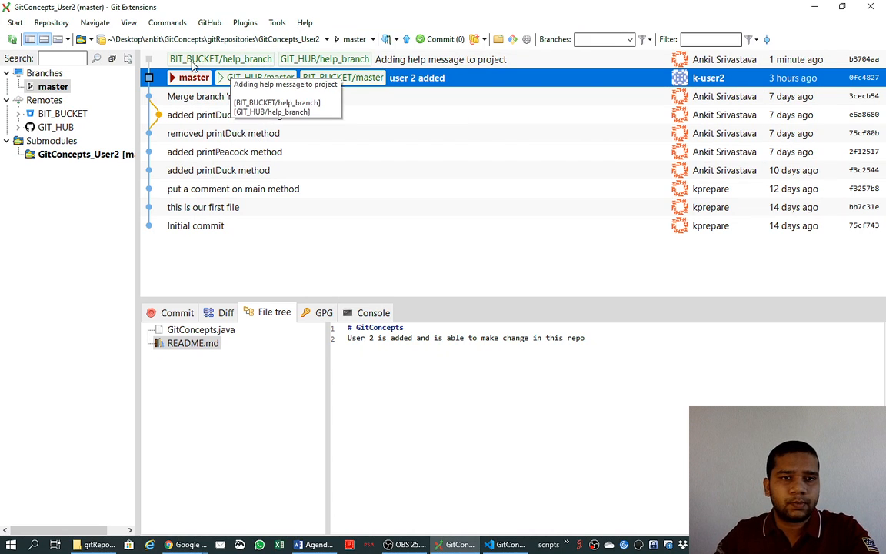
pyautogui.moveTo(161, 63)
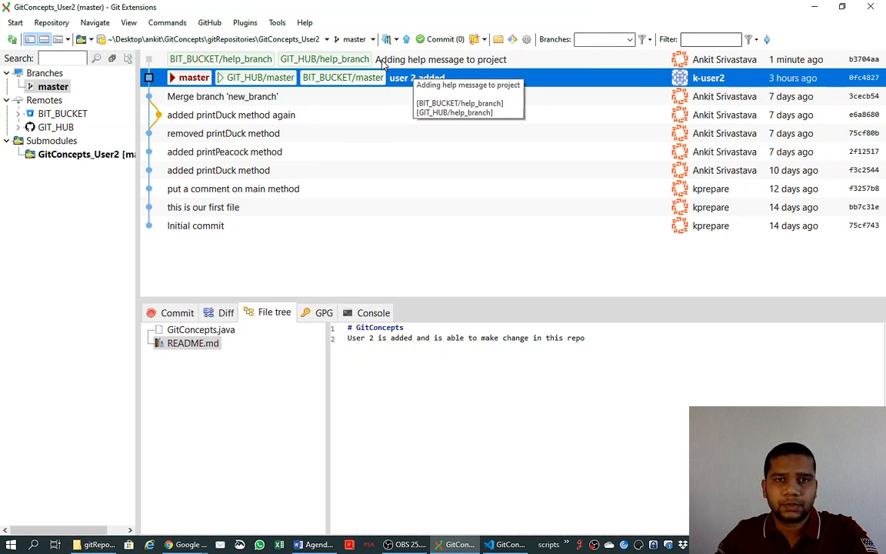
pyautogui.moveTo(699, 75)
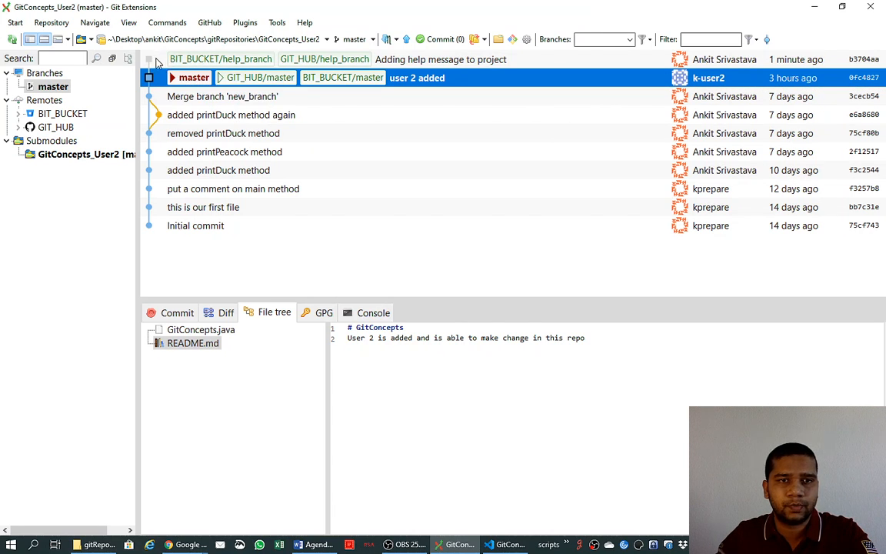
pyautogui.moveTo(431, 60)
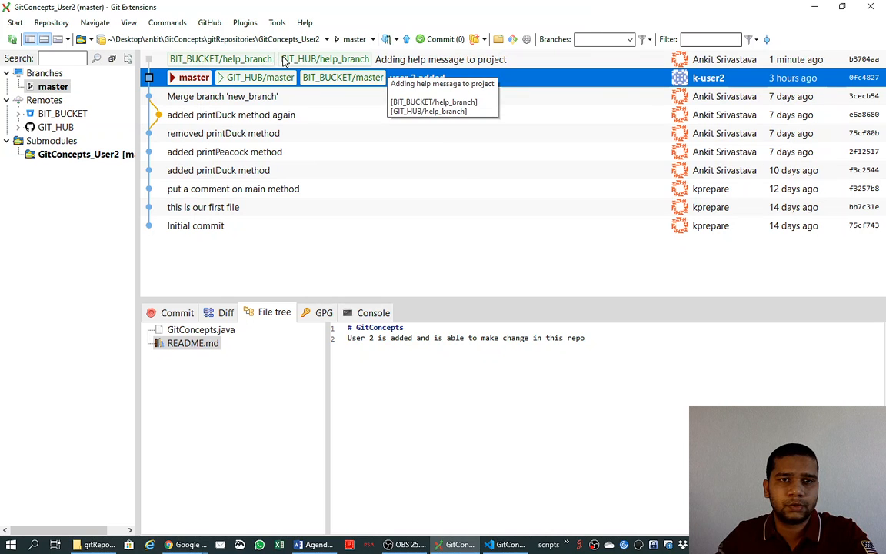
pyautogui.click(397, 40)
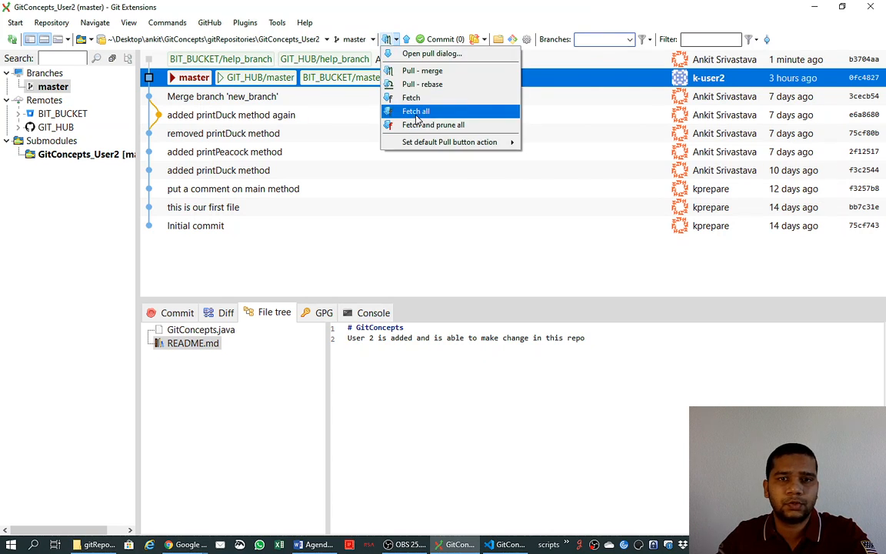
pyautogui.moveTo(415, 248)
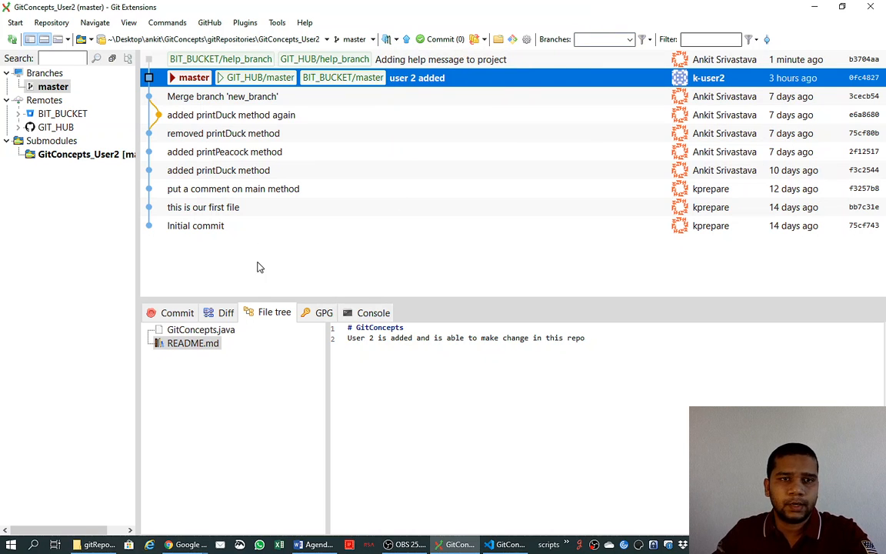
pyautogui.moveTo(273, 279)
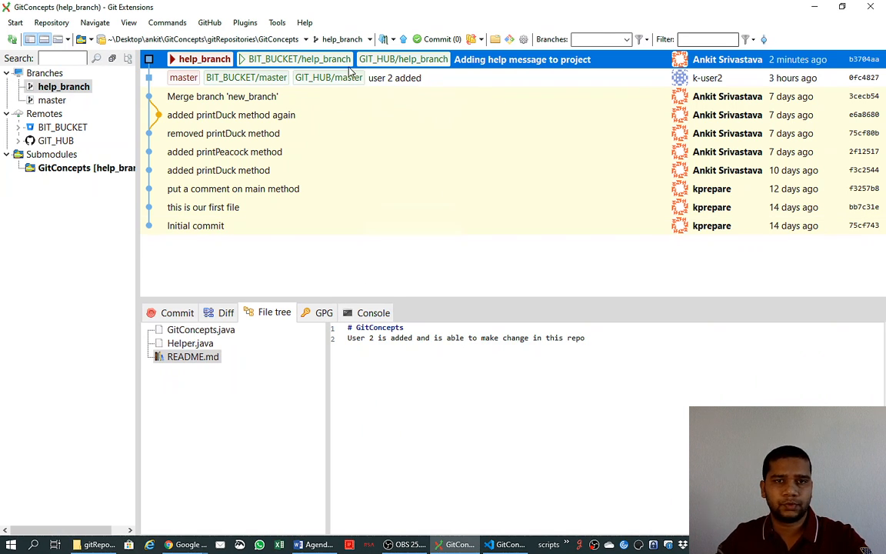
pyautogui.moveTo(393, 73)
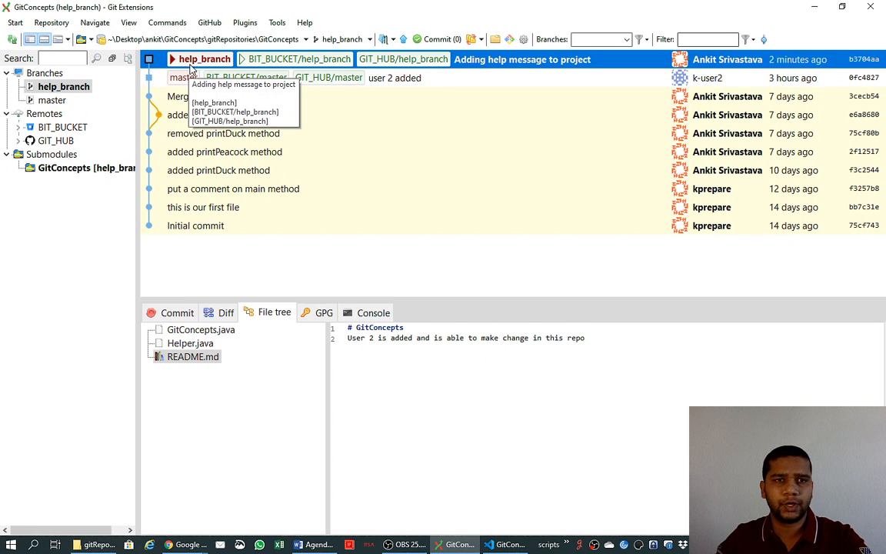
pyautogui.moveTo(384, 85)
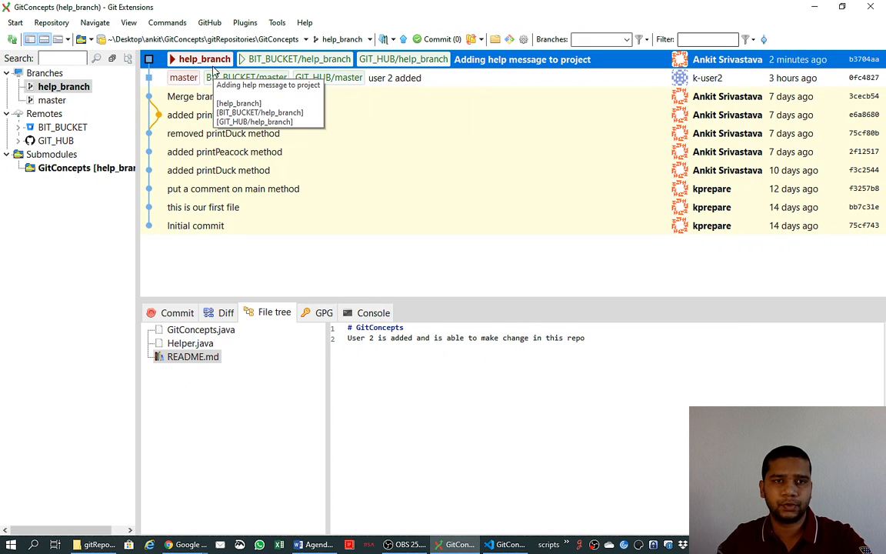
pyautogui.moveTo(246, 66)
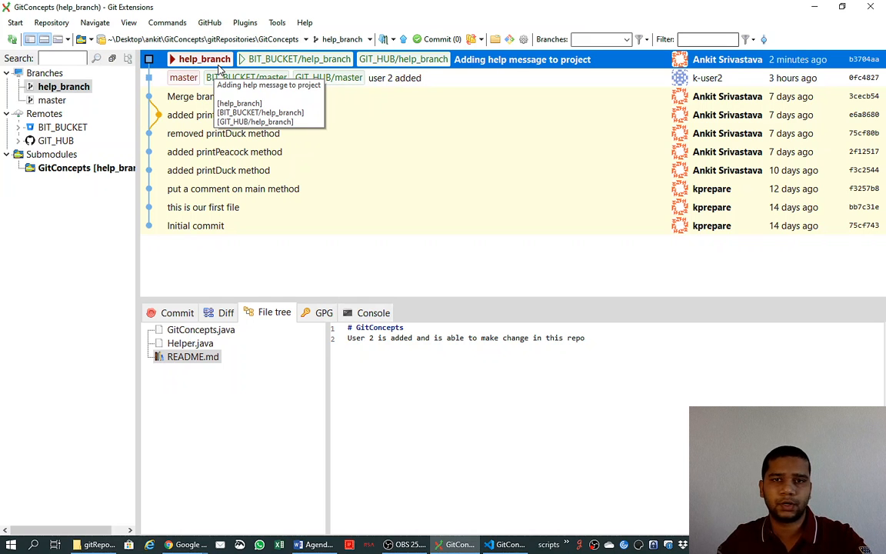
pyautogui.moveTo(407, 84)
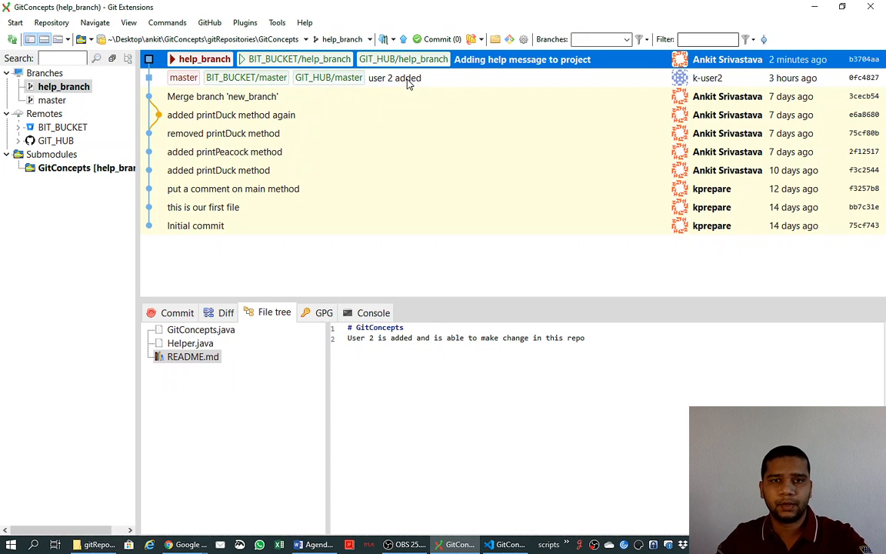
# - Check out master using the commit context menu and branch list
pyautogui.rightClick(395, 77)
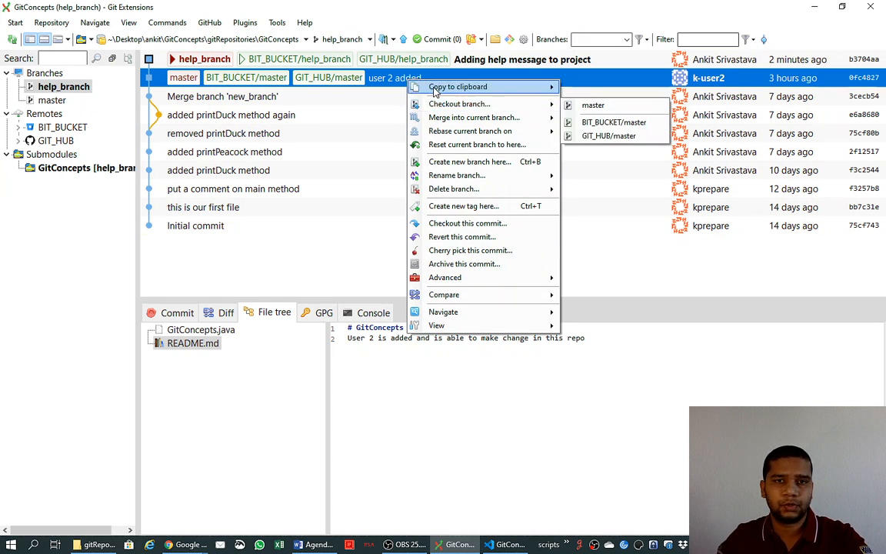
pyautogui.click(364, 91)
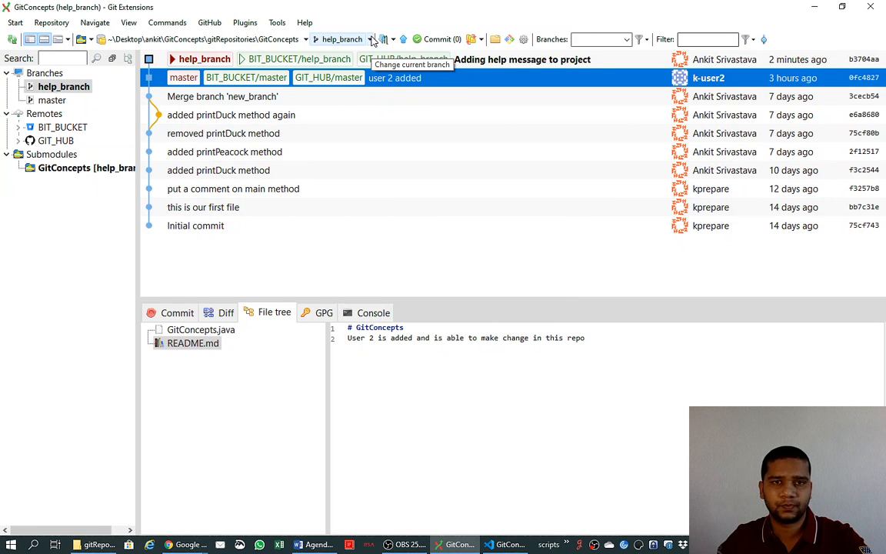
pyautogui.click(373, 39)
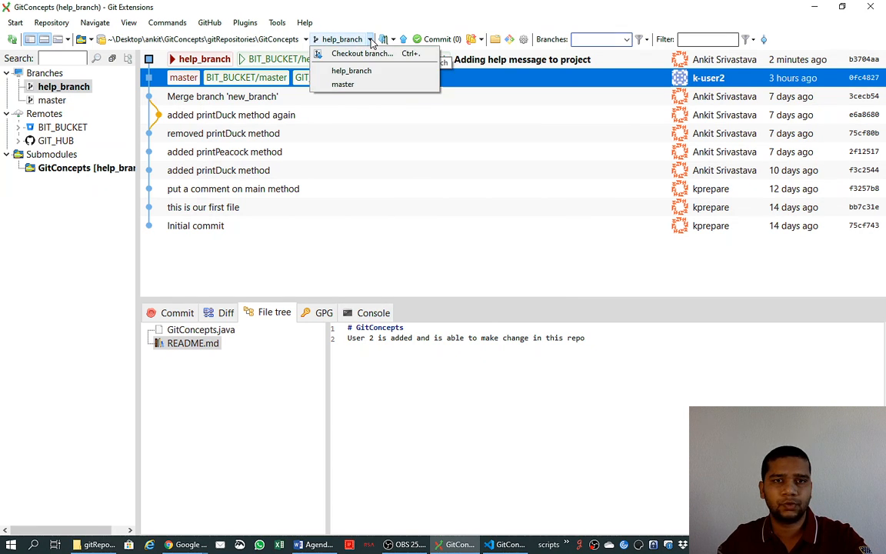
pyautogui.moveTo(343, 84)
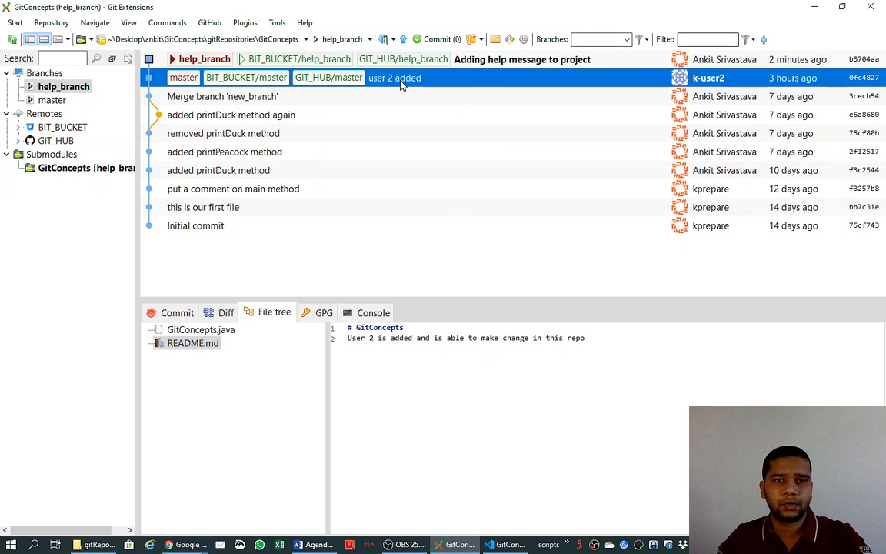
pyautogui.rightClick(394, 78)
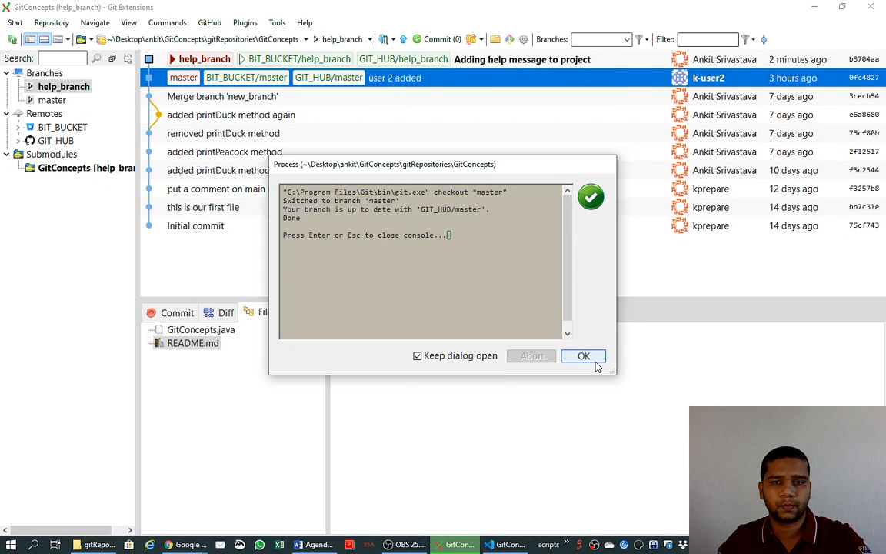
# - Dismiss the checkout output, leaving master as the current branch
pyautogui.click(583, 355)
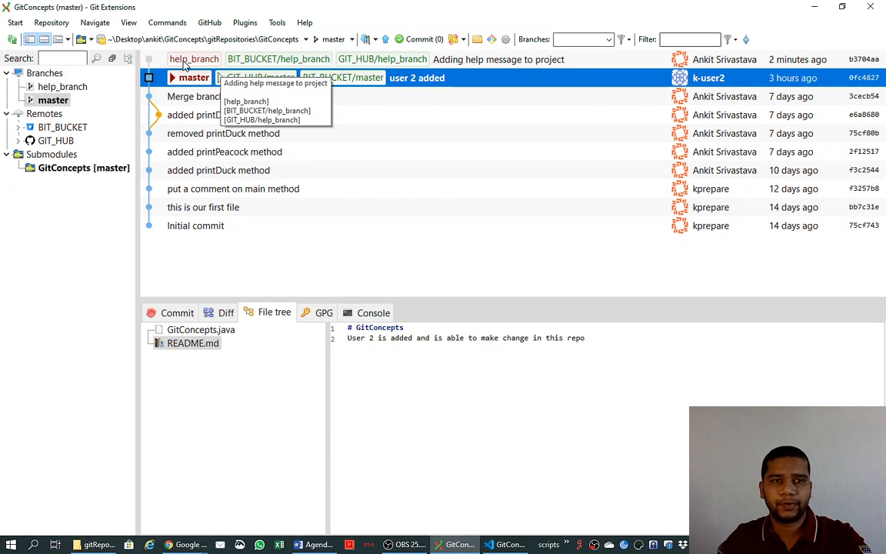
pyautogui.moveTo(516, 58)
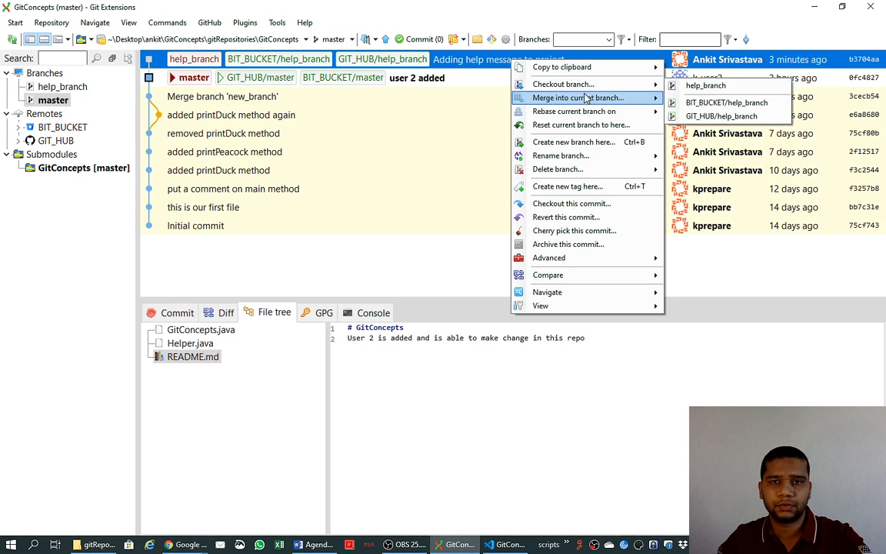
pyautogui.moveTo(557, 169)
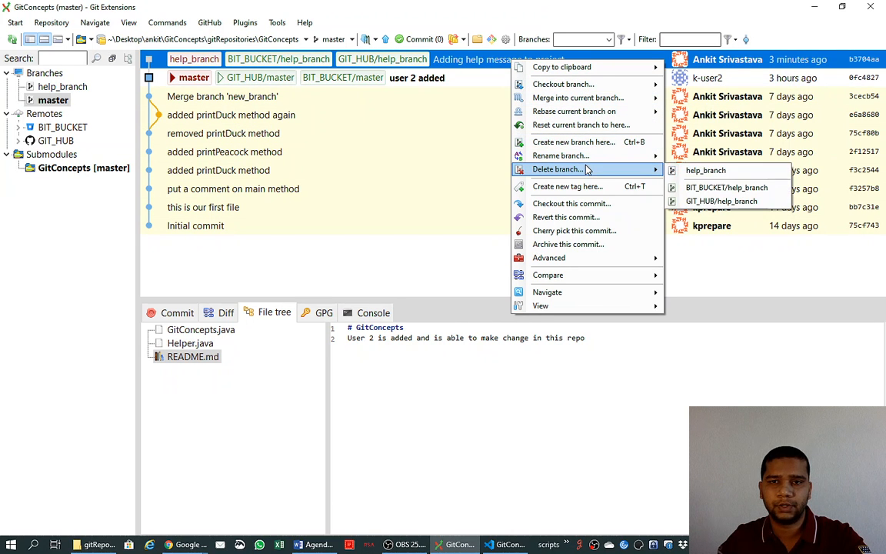
# - Force-delete the unmerged local help_branch
pyautogui.click(705, 170)
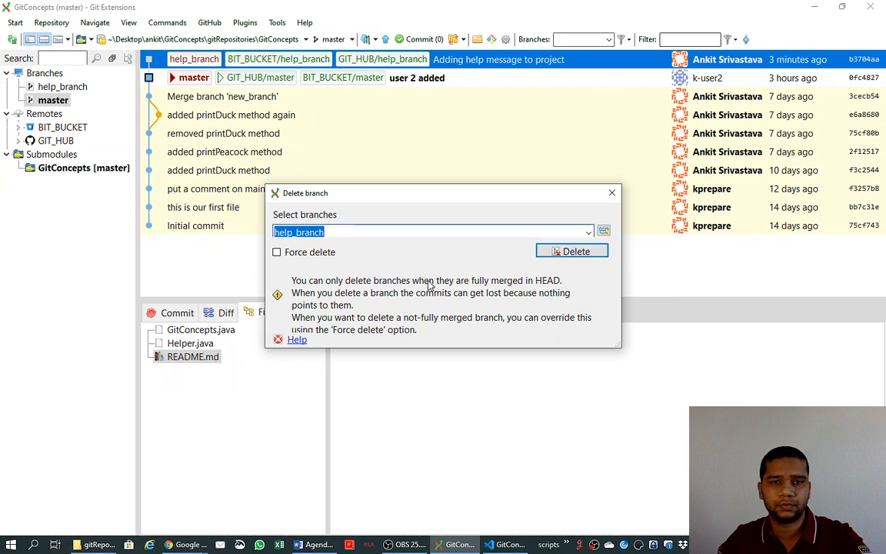
pyautogui.click(276, 252)
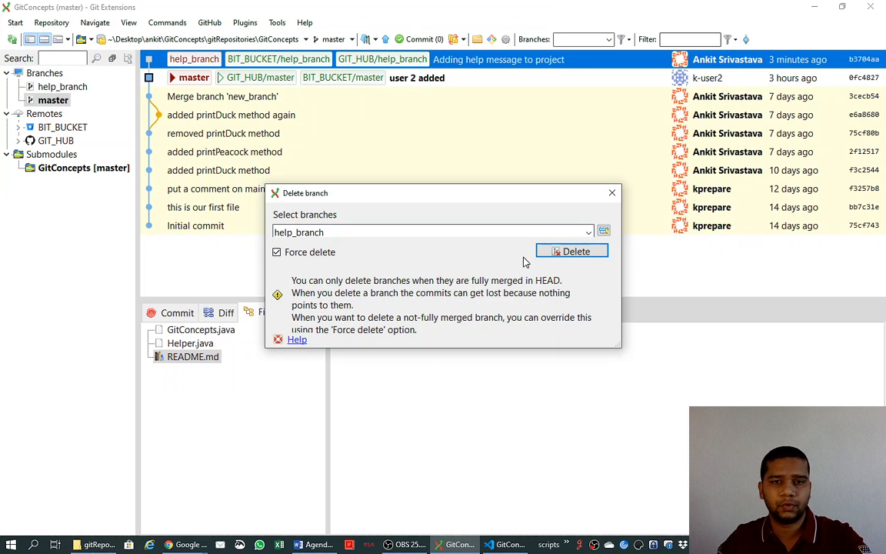
pyautogui.click(572, 251)
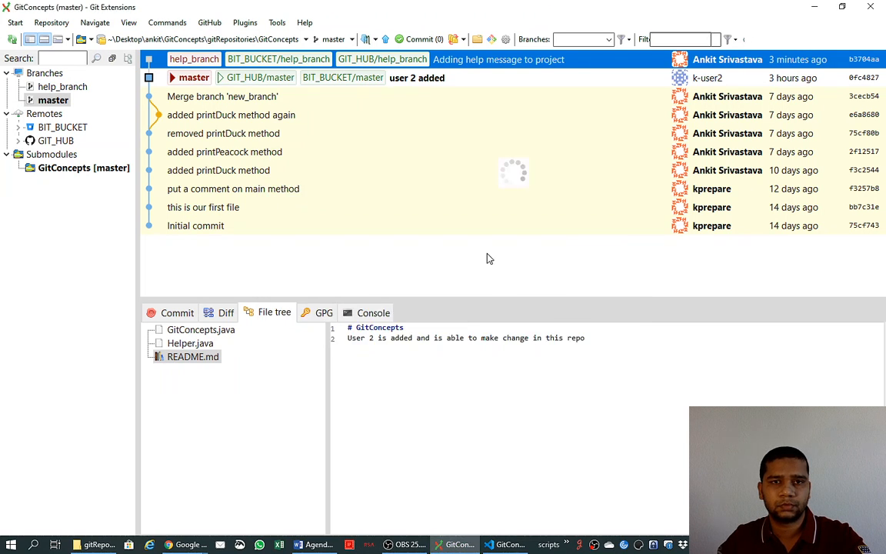
# - Delete GIT_HUB/help_branch from the GitHub remote and close the results
pyautogui.rightClick(499, 59)
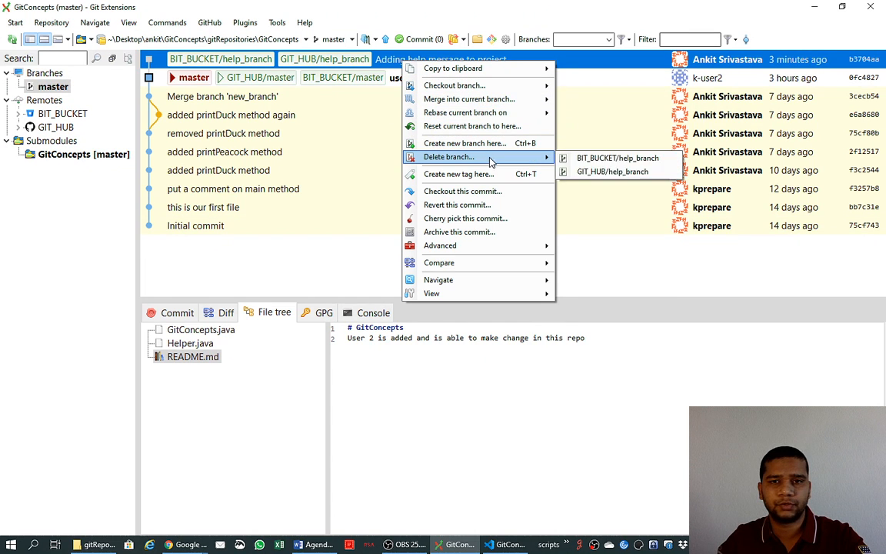
pyautogui.click(612, 171)
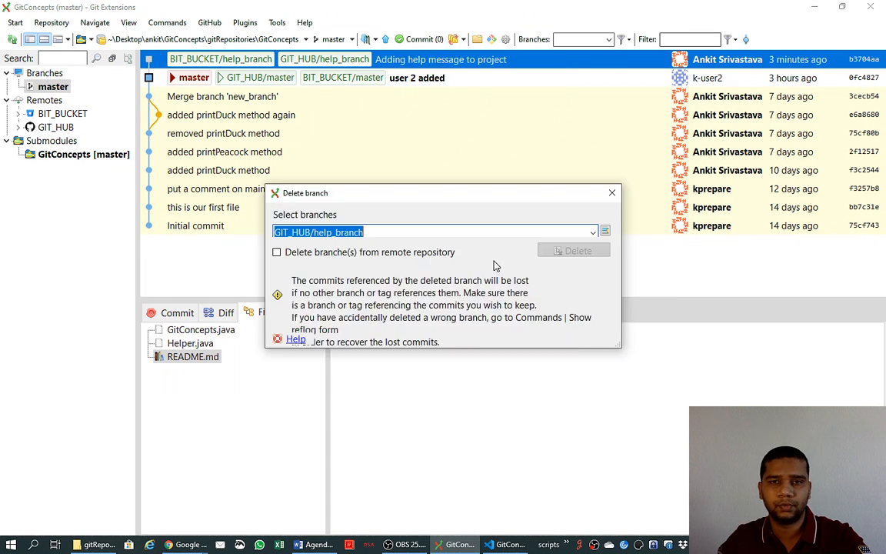
pyautogui.click(277, 251)
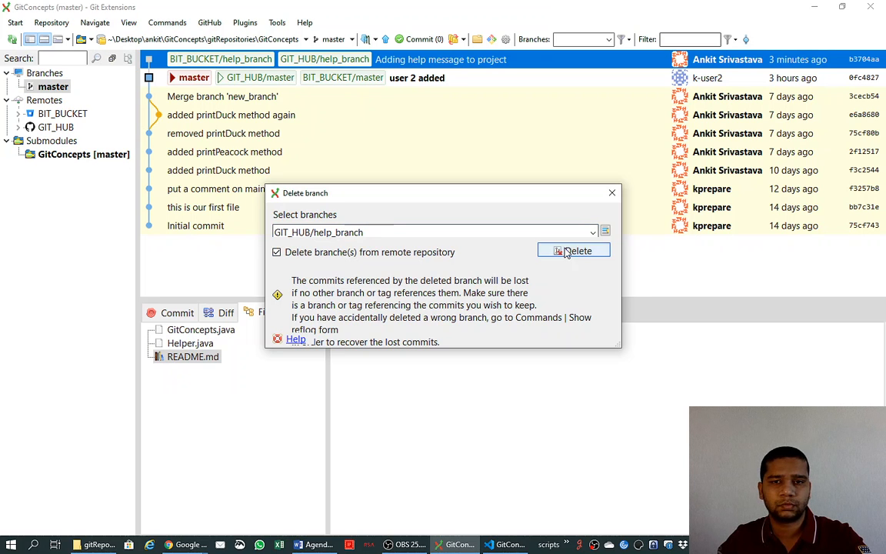
pyautogui.click(573, 250)
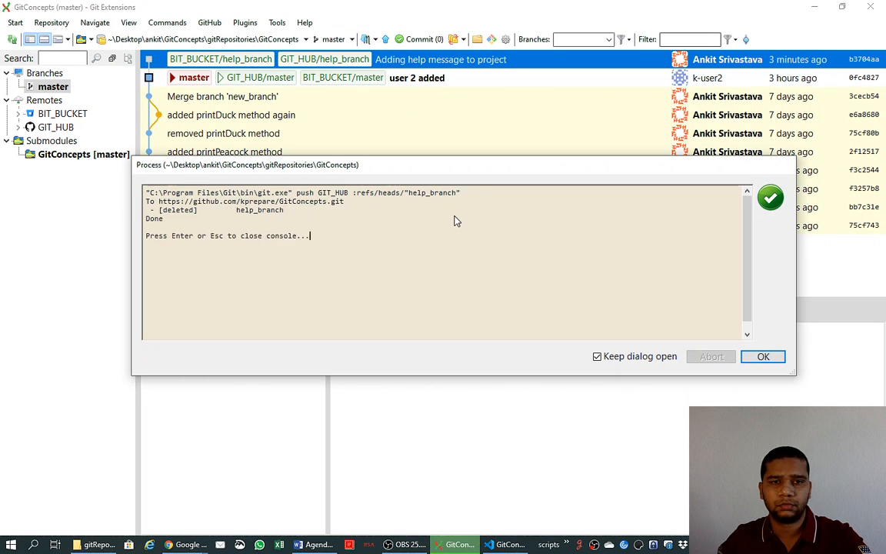
pyautogui.click(763, 356)
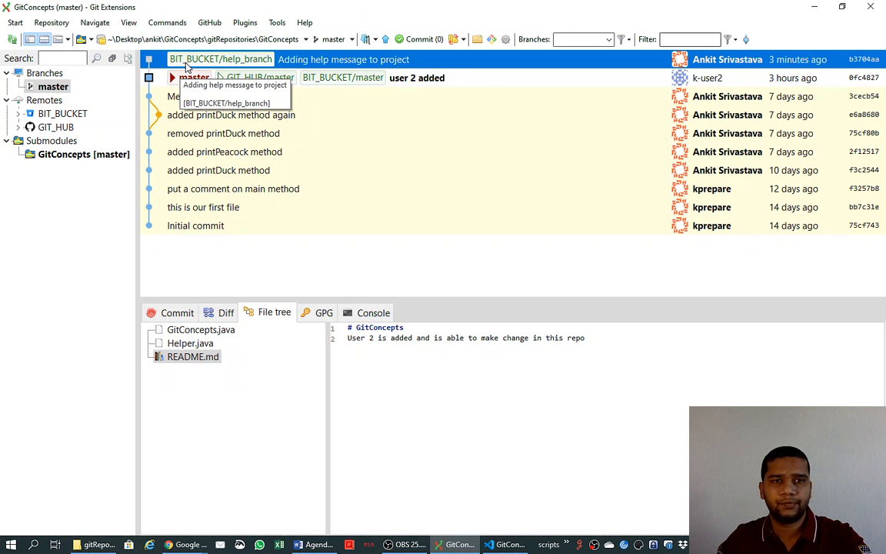
pyautogui.moveTo(256, 190)
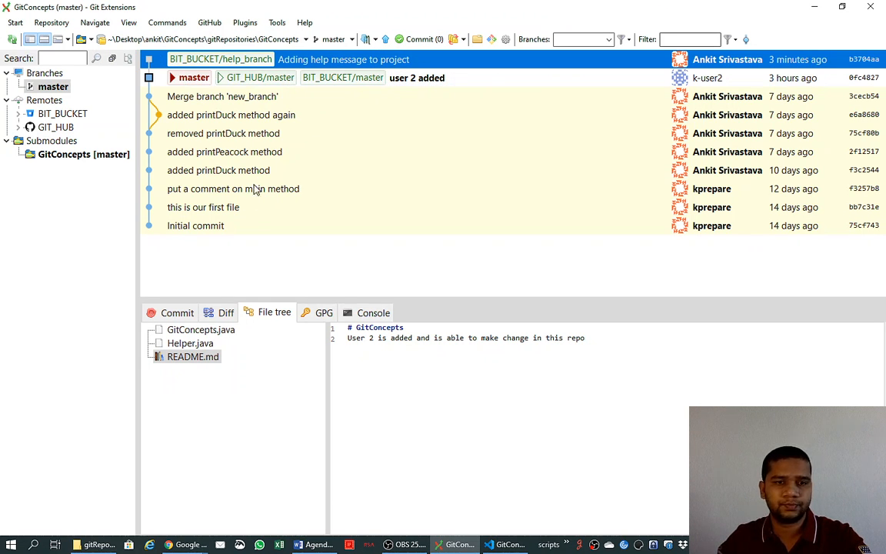
pyautogui.moveTo(236, 279)
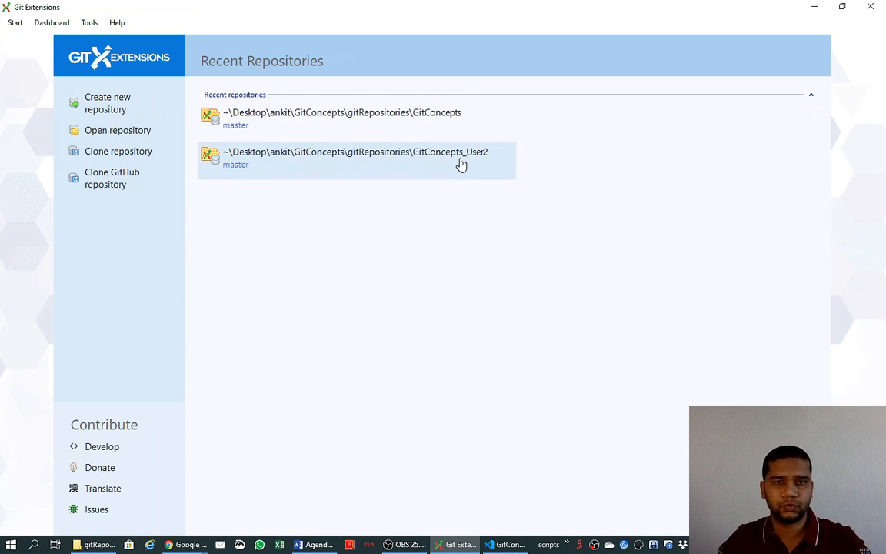
# - Open GitConcepts_User2, run Fetch all without pruning, and close the output
pyautogui.doubleClick(356, 158)
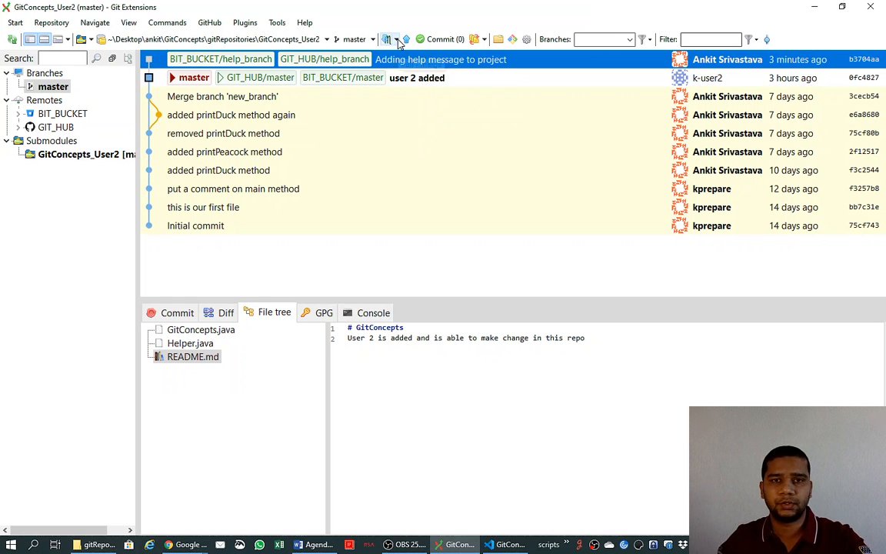
pyautogui.click(398, 39)
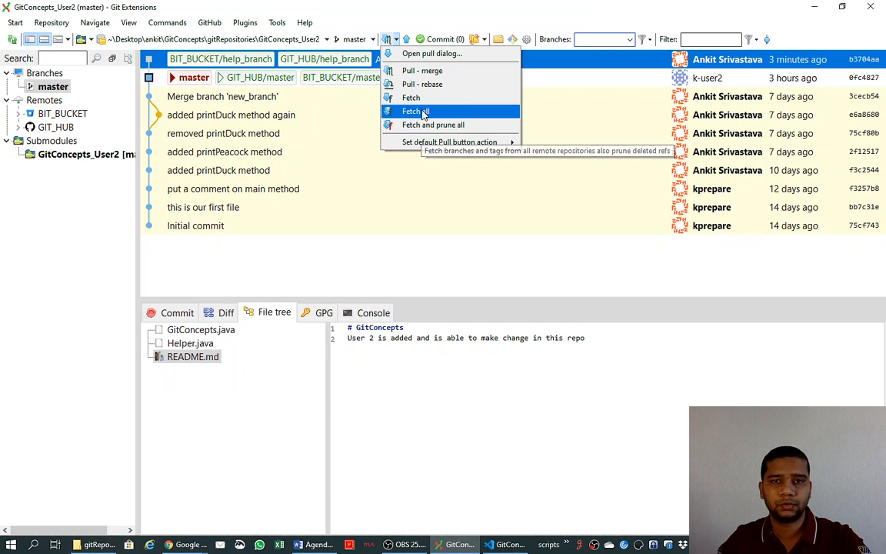
pyautogui.click(411, 111)
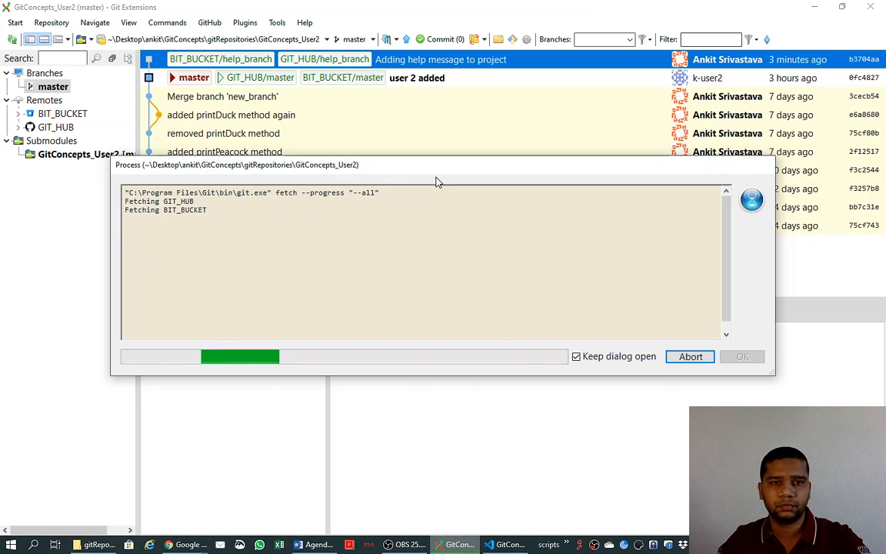
pyautogui.click(741, 356)
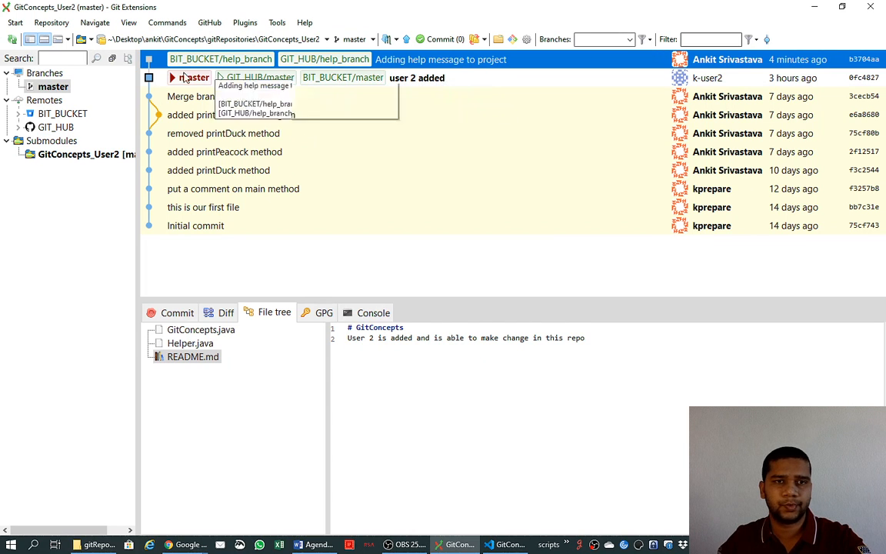
pyautogui.moveTo(260, 77)
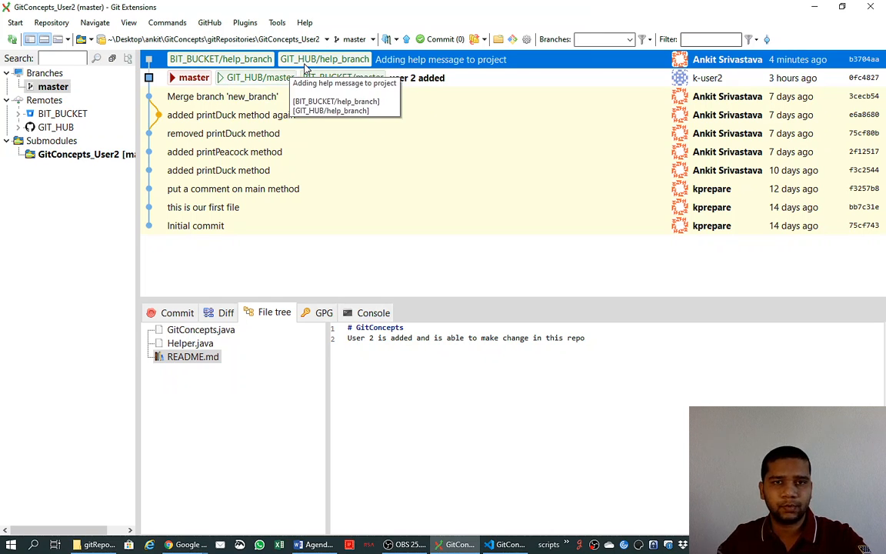
# - Run Fetch and prune all, confirm pruning stale references, and close the output
pyautogui.click(396, 39)
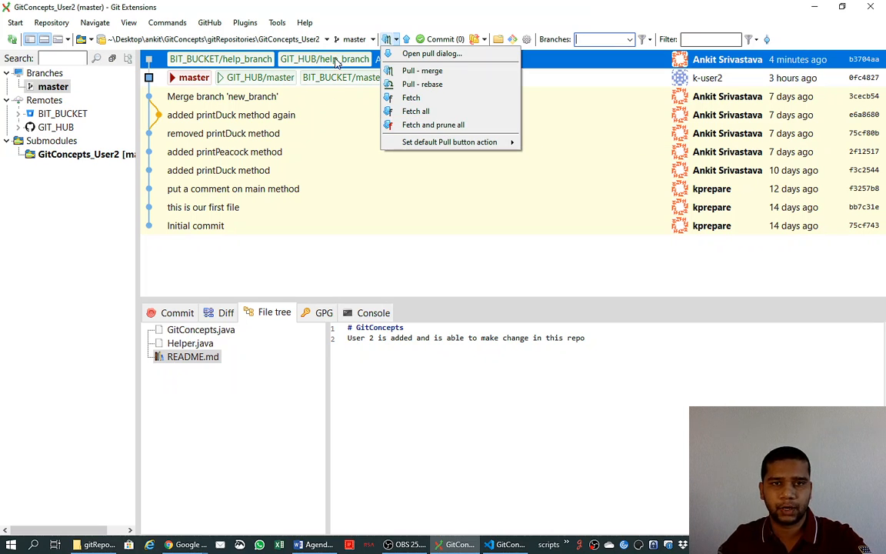
pyautogui.moveTo(323, 48)
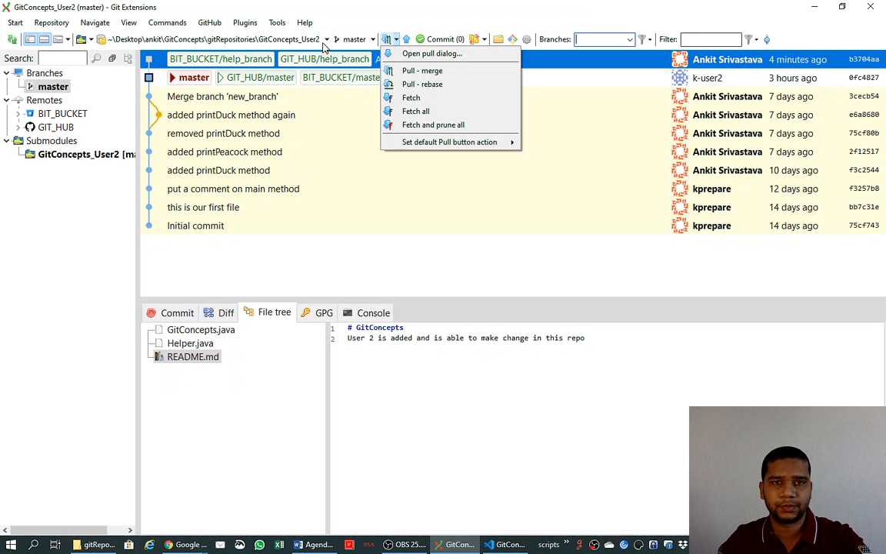
pyautogui.moveTo(433, 124)
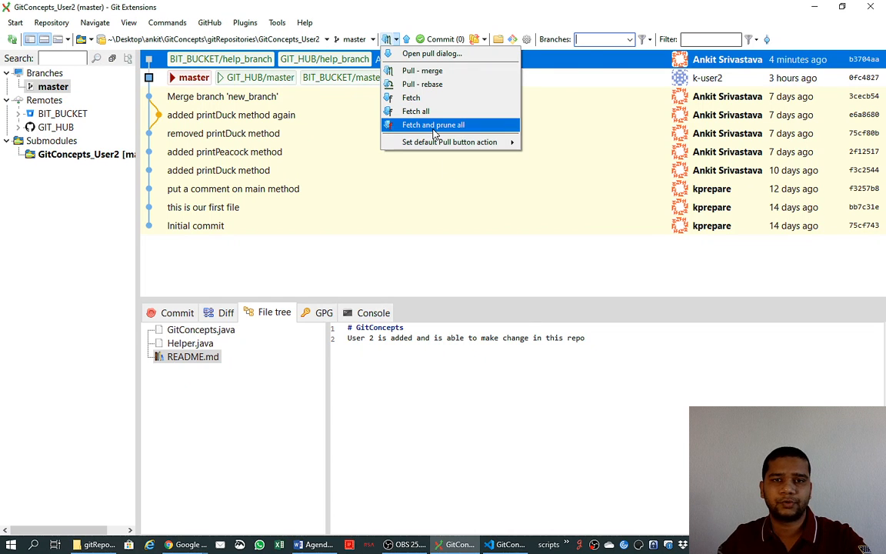
pyautogui.click(433, 125)
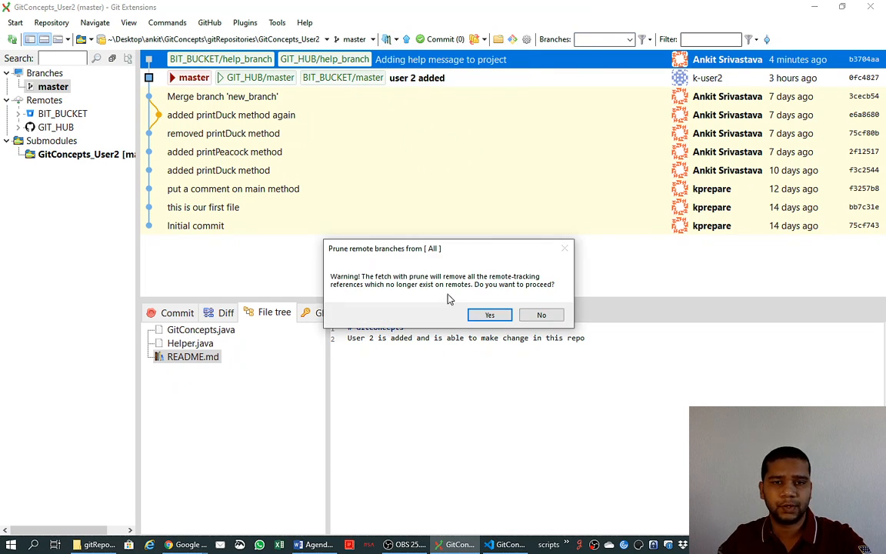
pyautogui.click(489, 314)
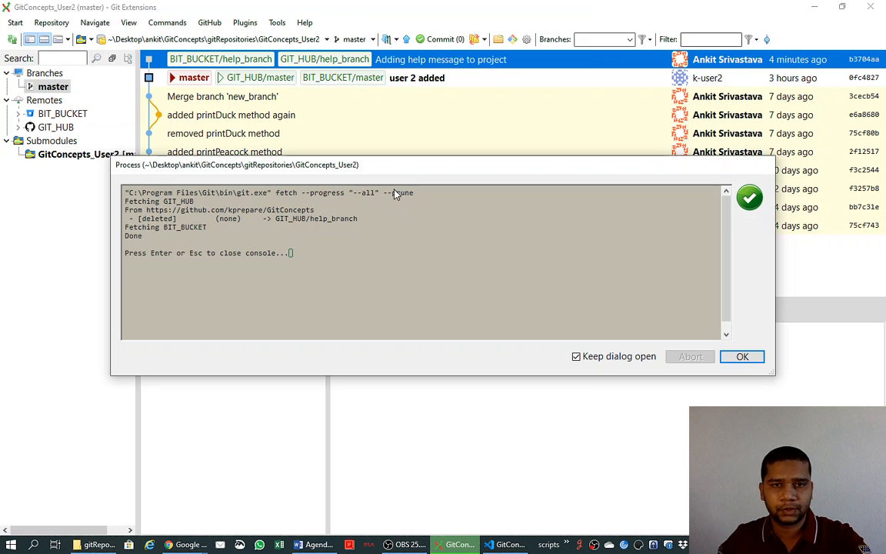
pyautogui.moveTo(400, 194)
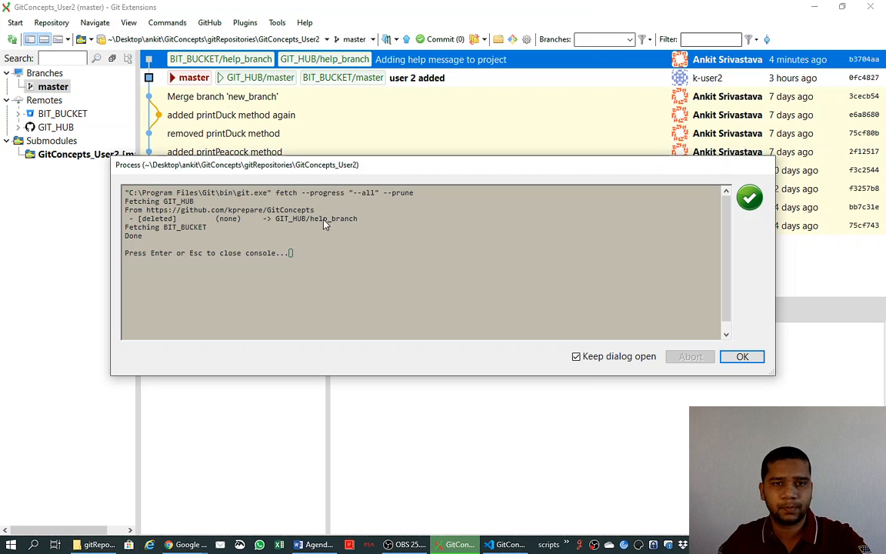
pyautogui.moveTo(306, 228)
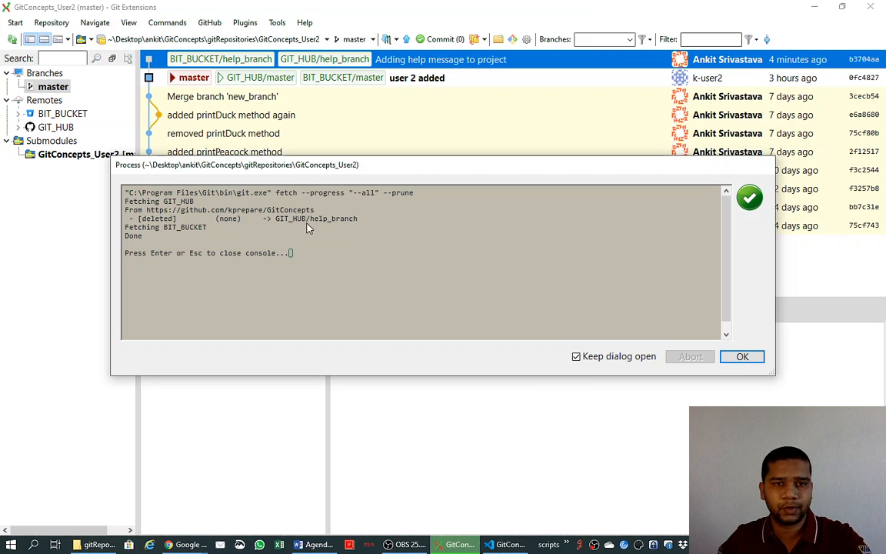
pyautogui.moveTo(361, 215)
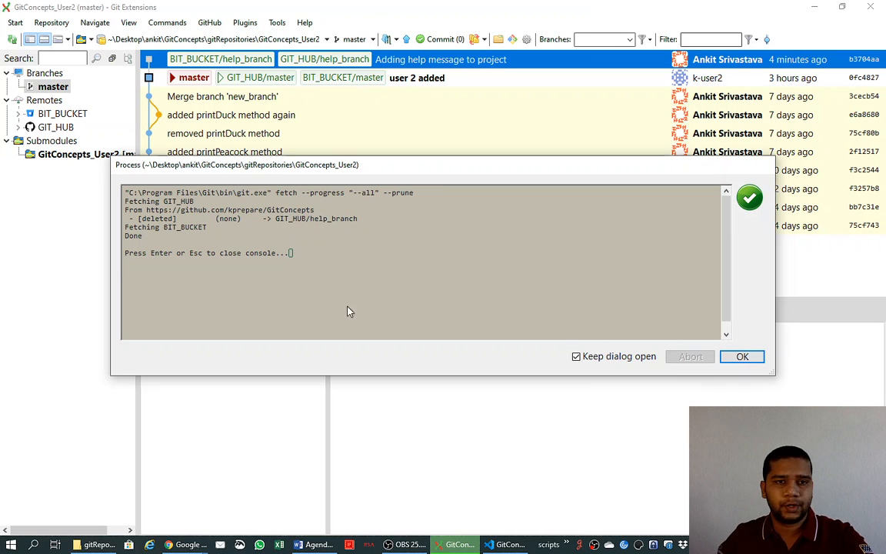
pyautogui.click(741, 356)
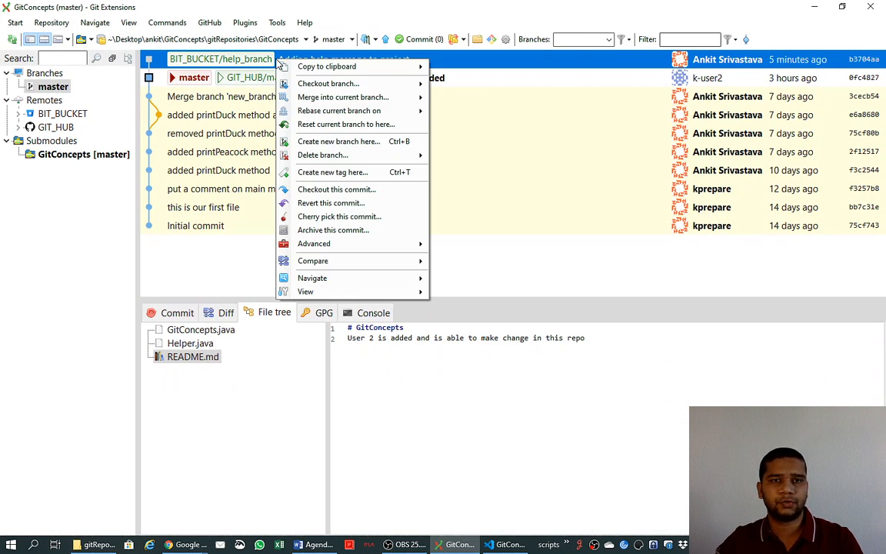
pyautogui.moveTo(322, 154)
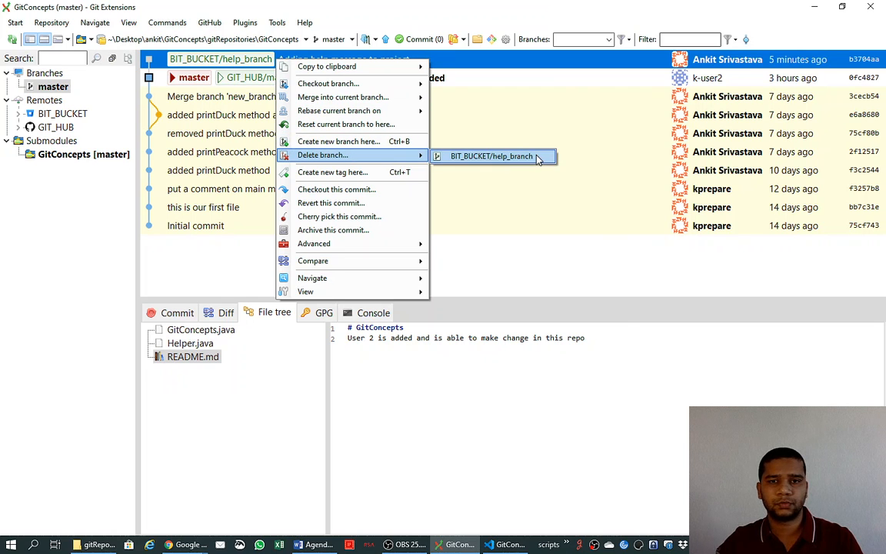
# - Delete BIT_BUCKET/help_branch from the Bitbucket remote, confirming the unmerged deletion
pyautogui.click(491, 156)
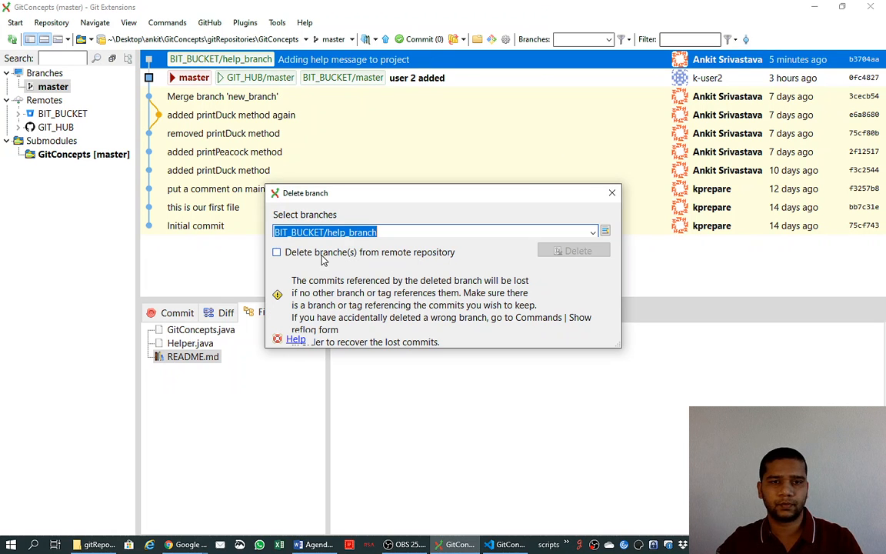
pyautogui.click(276, 251)
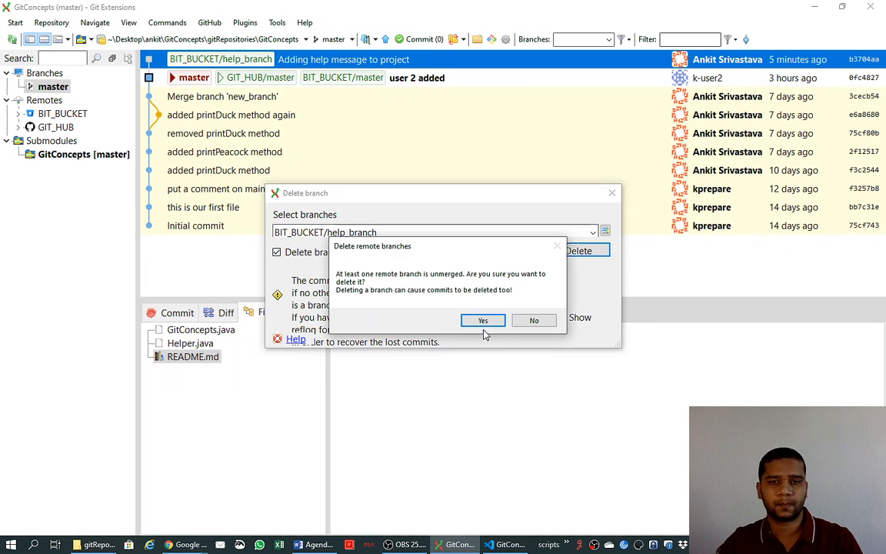
pyautogui.click(483, 320)
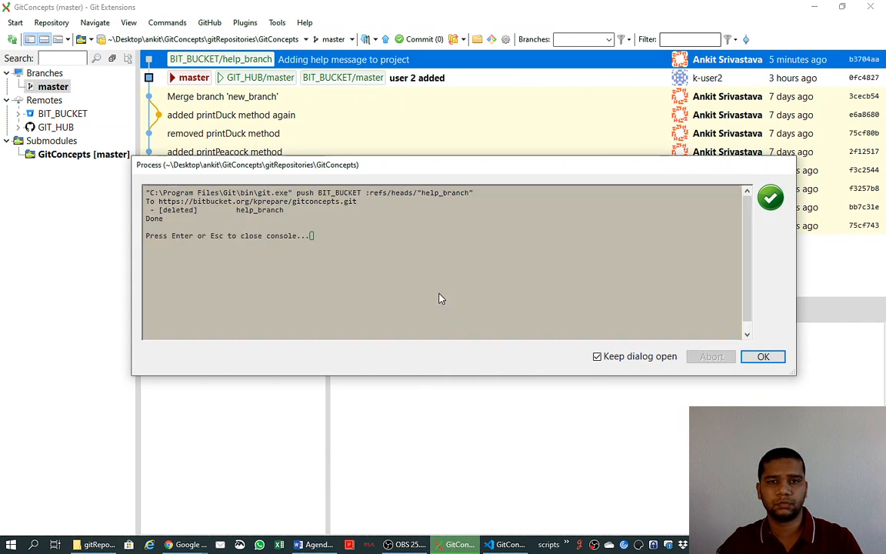
pyautogui.click(762, 356)
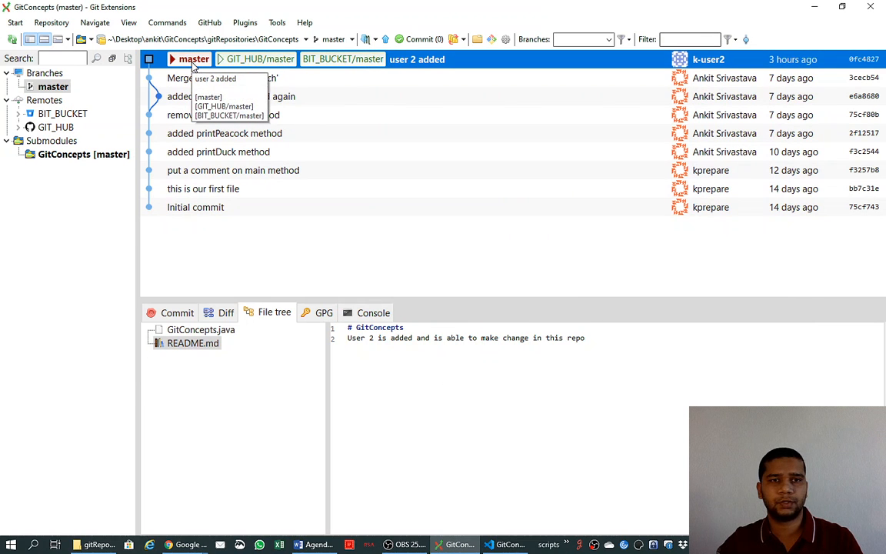
pyautogui.moveTo(237, 436)
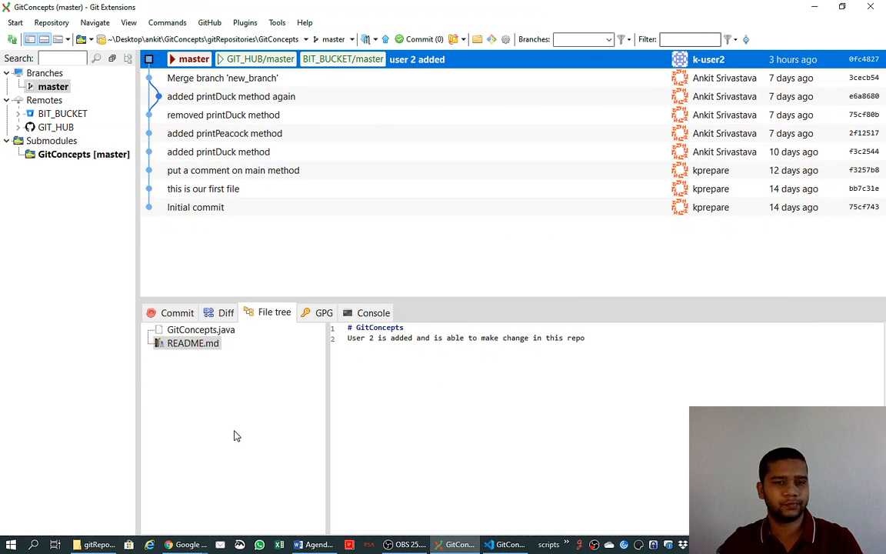
pyautogui.moveTo(250, 254)
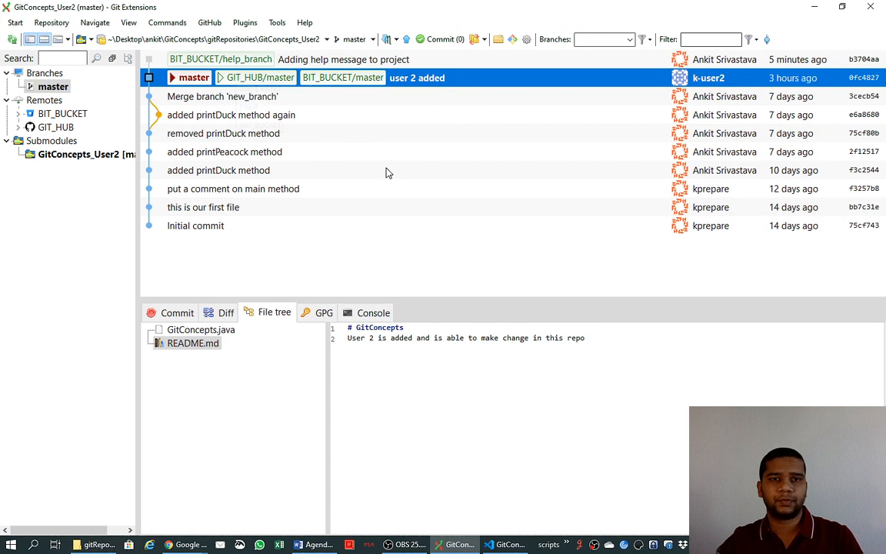
pyautogui.moveTo(540, 226)
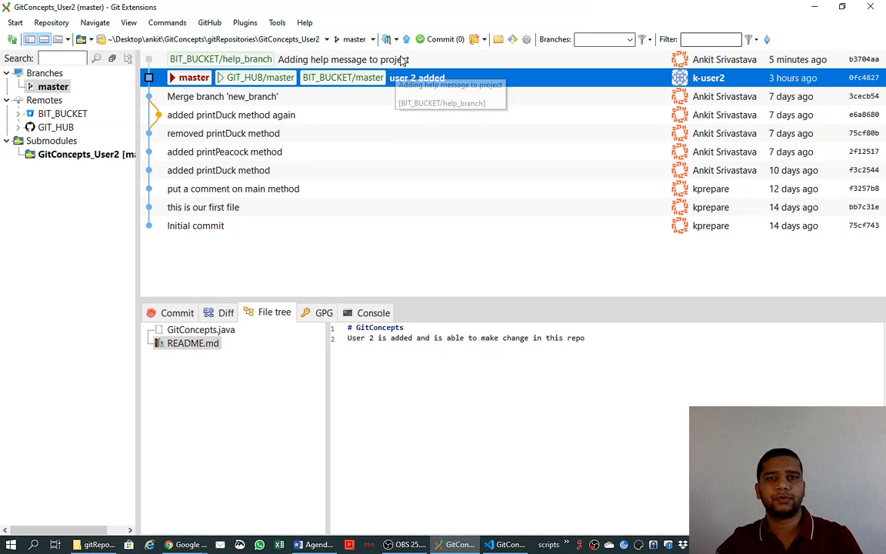
# - Run Fetch and prune all on GitConcepts_User2, confirm, and close the finished output
pyautogui.click(385, 39)
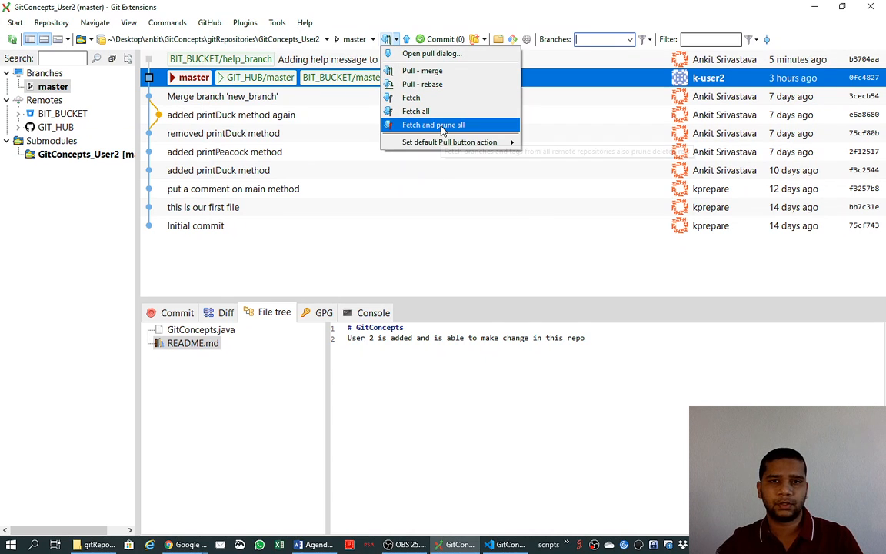
pyautogui.click(433, 124)
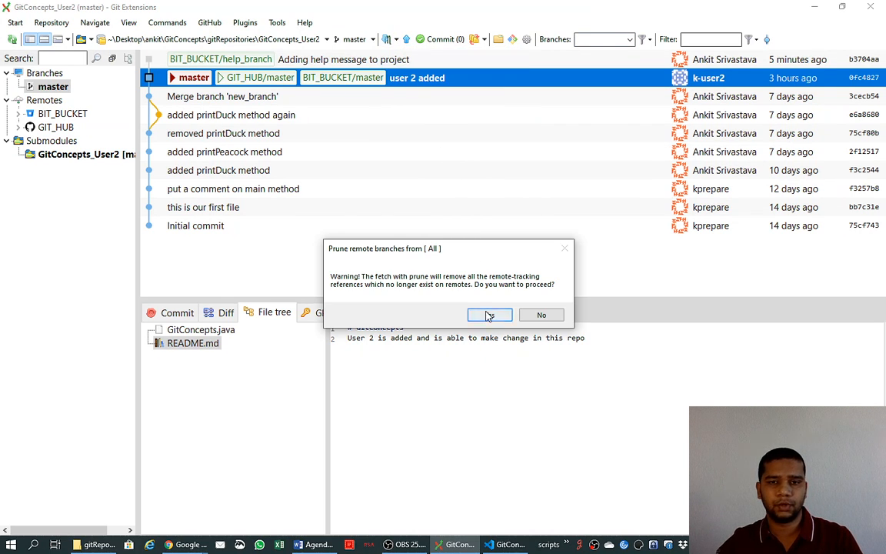
pyautogui.click(489, 315)
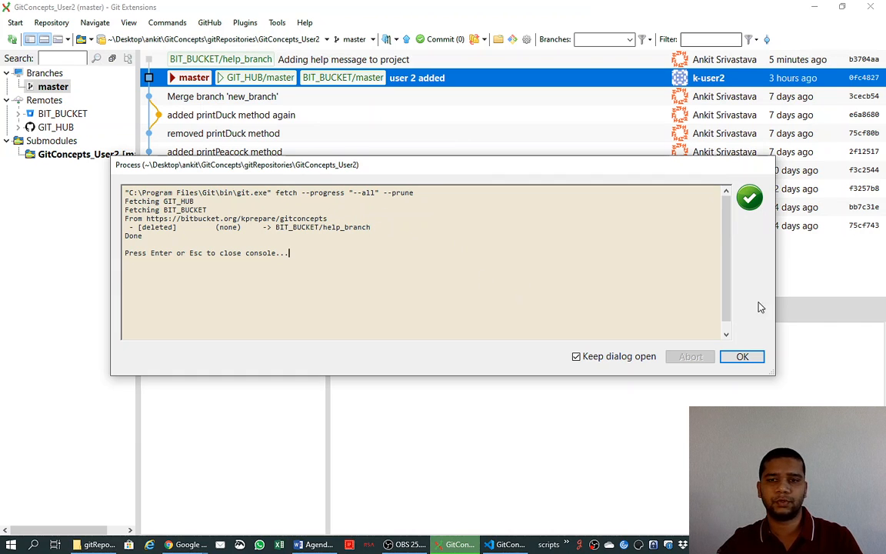
pyautogui.click(741, 356)
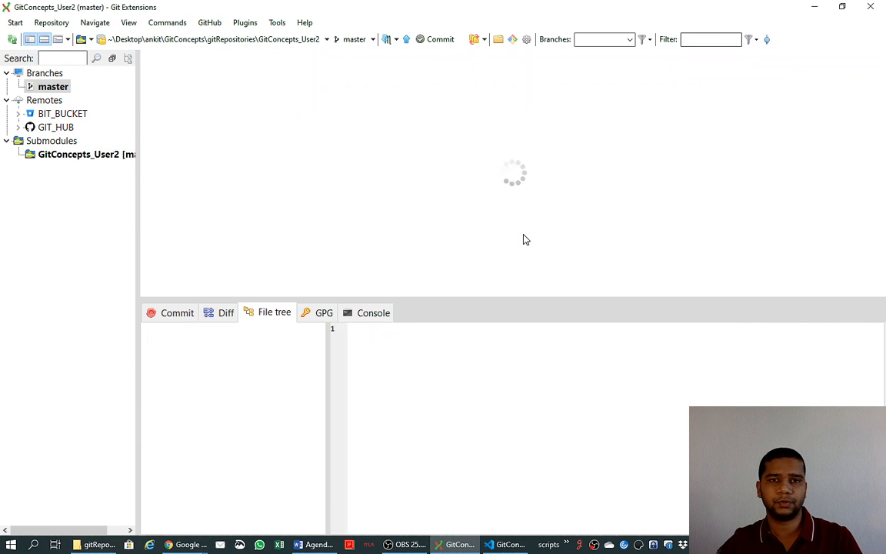
# - Open the Pull dropdown to show the Set default Pull button action choices
pyautogui.click(396, 39)
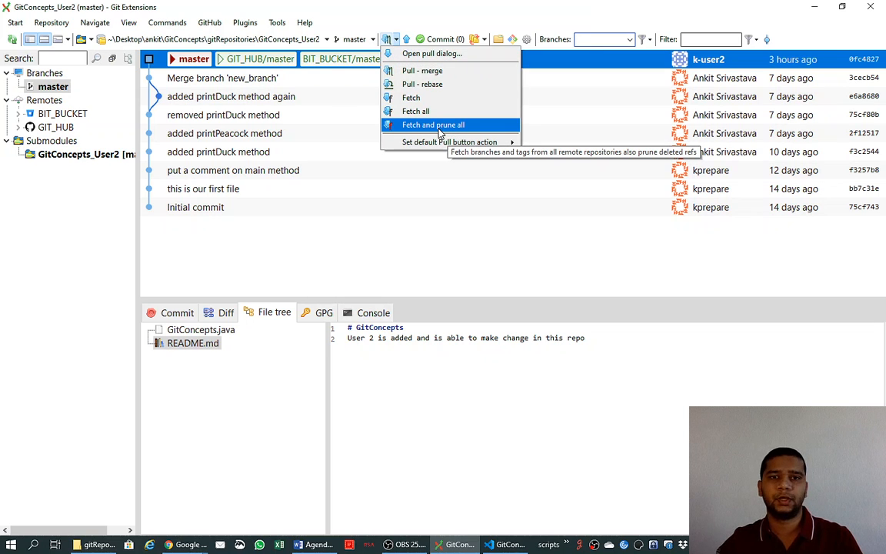
pyautogui.moveTo(473, 141)
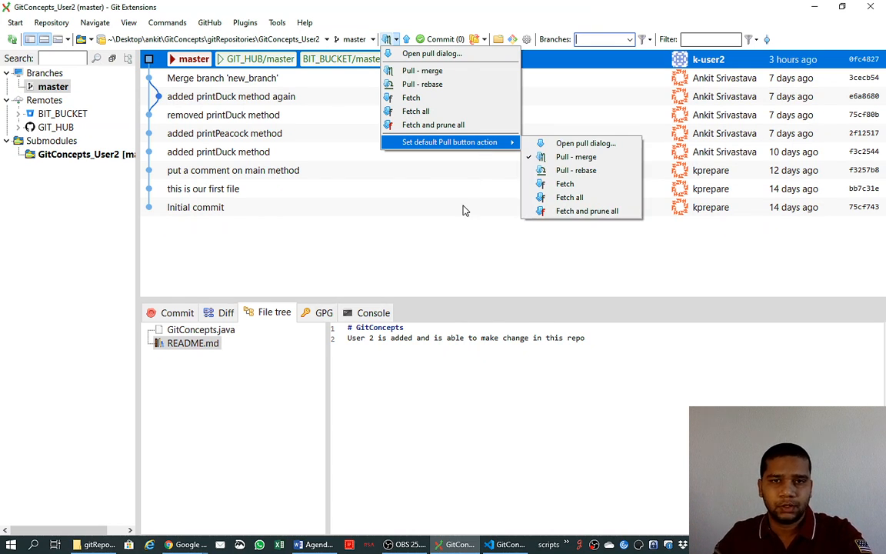
pyautogui.moveTo(409, 253)
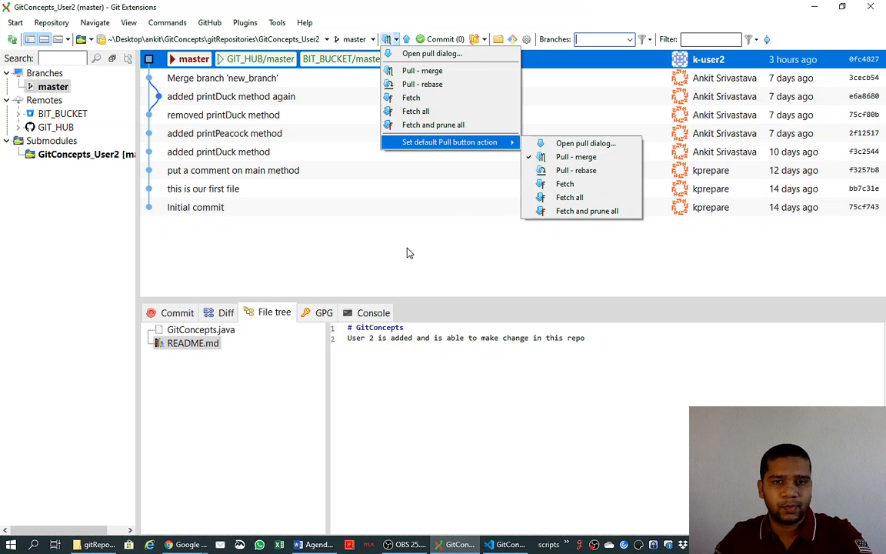